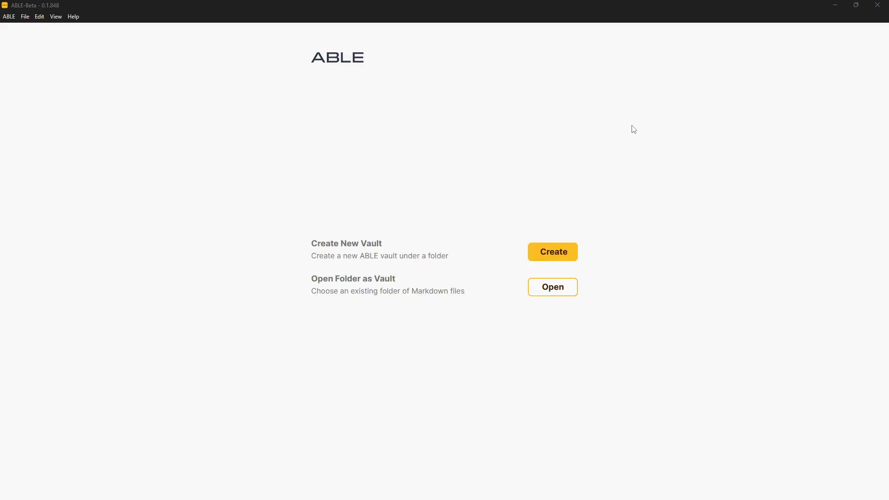
mouse_move(574, 43)
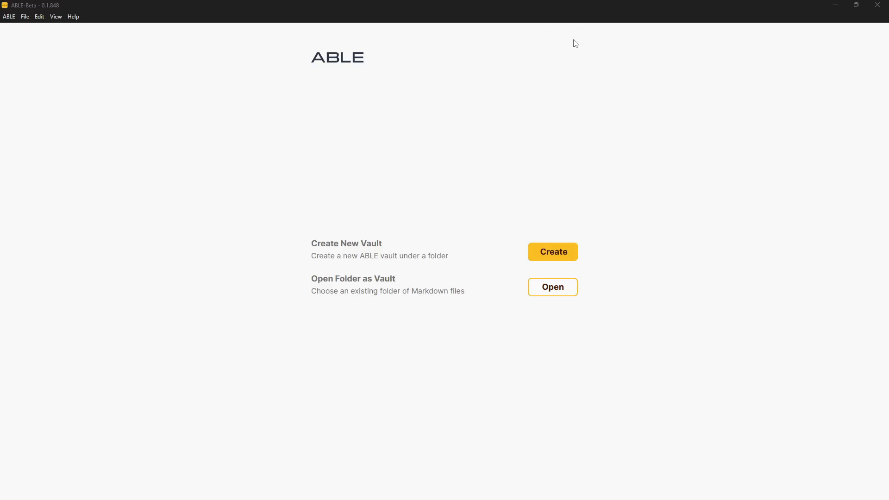
mouse_move(499, 128)
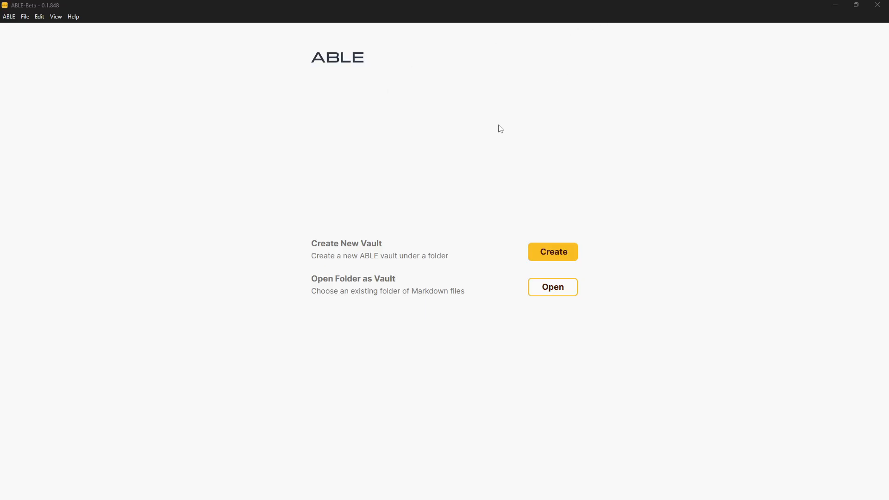
mouse_move(528, 252)
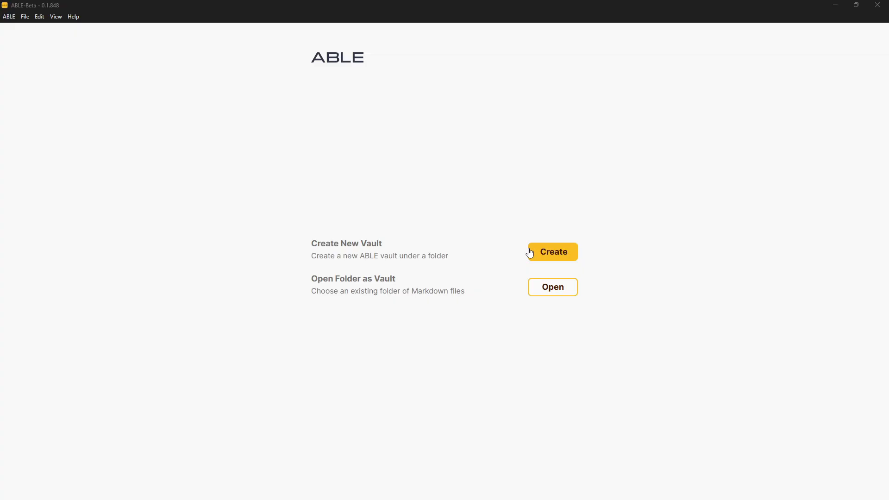
mouse_move(540, 256)
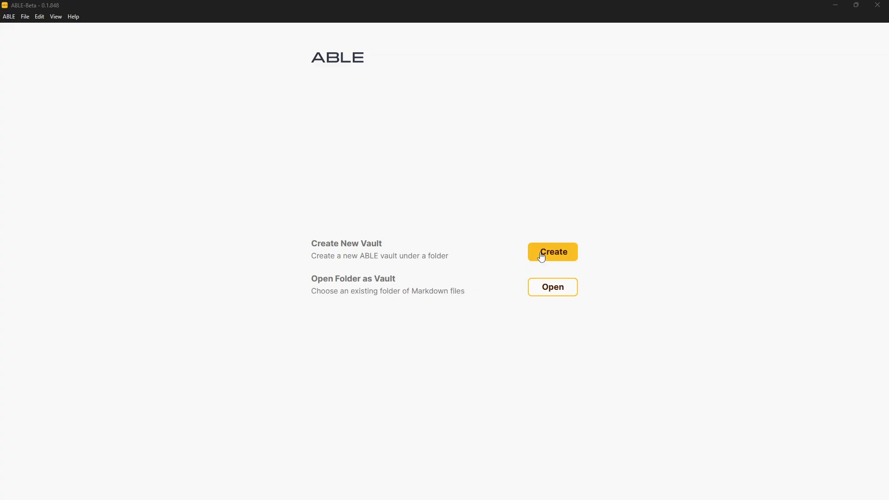
mouse_move(424, 295)
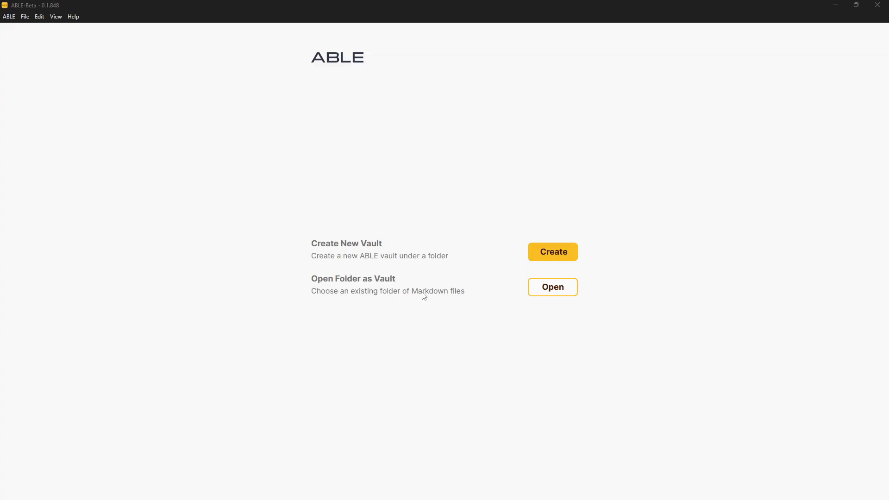
mouse_move(562, 261)
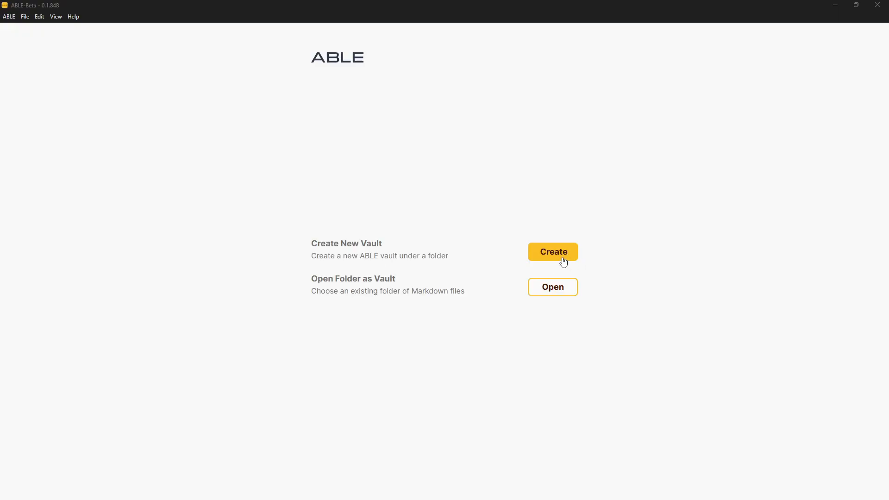
Name the new vault 'Able vault' and choose the Downloads folder as its location.
click(551, 252)
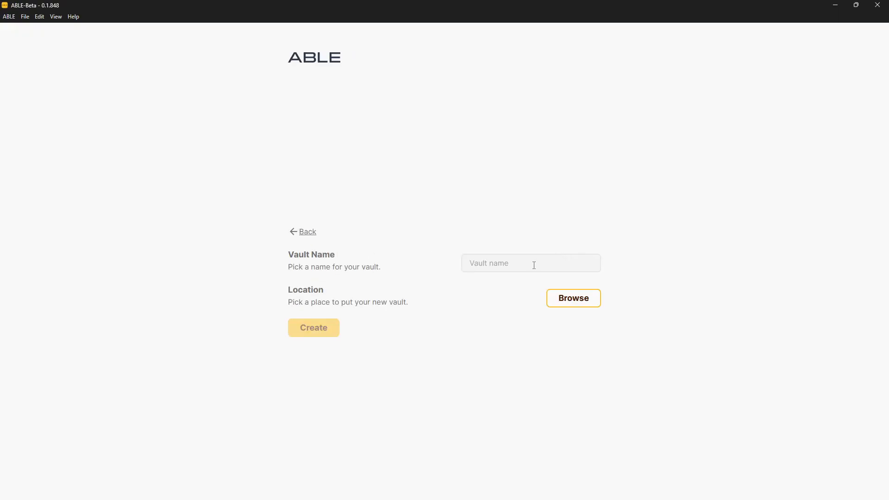
text(Able vault)
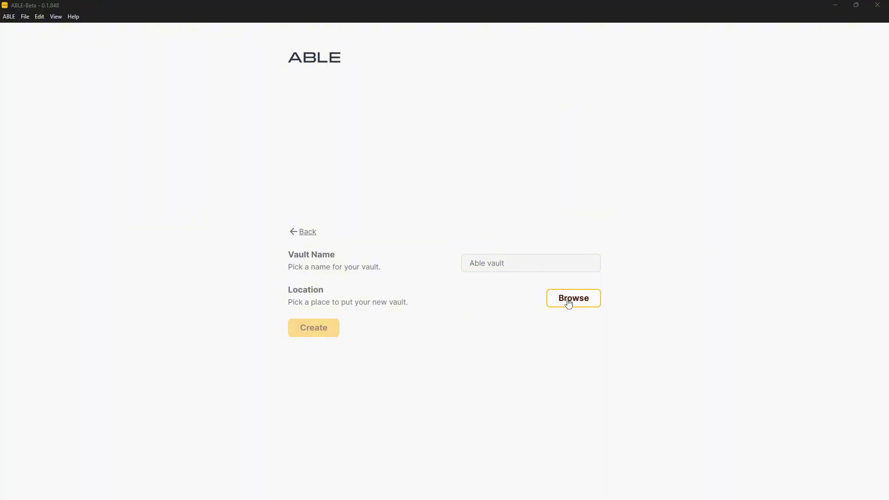
click(572, 298)
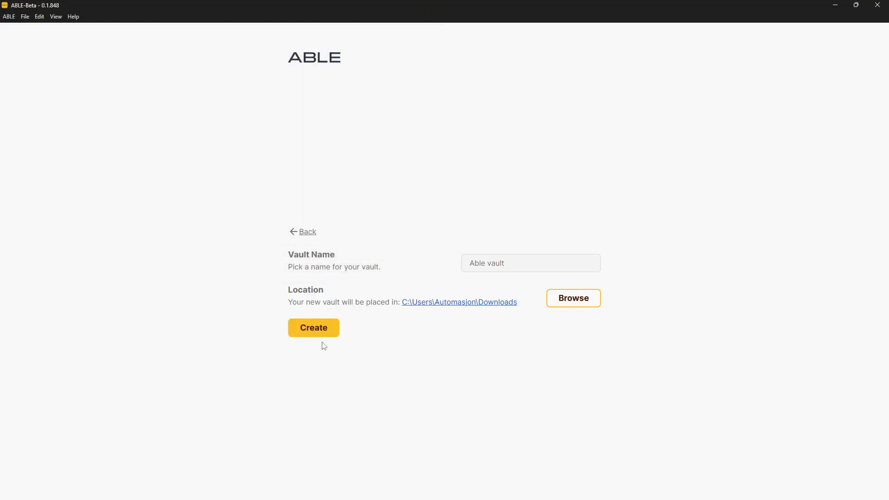
Create the Able vault, then search 'Resources' and highlight the create-folder option for Inbox.
click(313, 328)
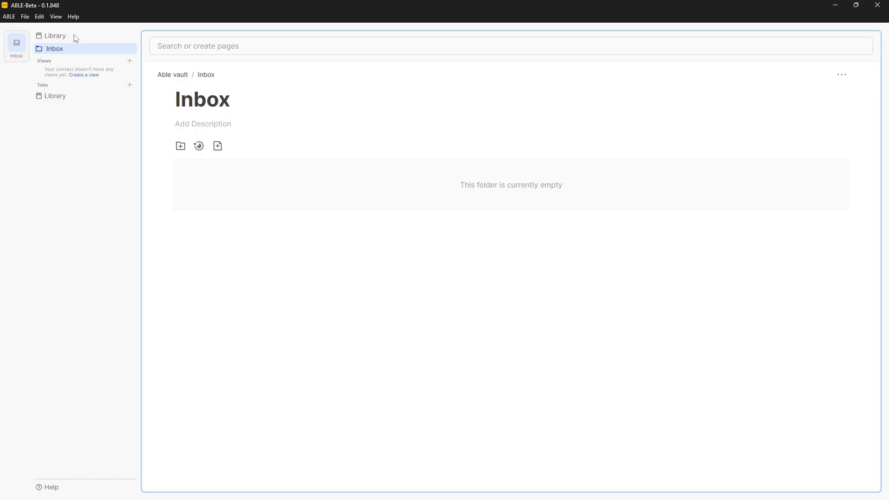
mouse_move(213, 150)
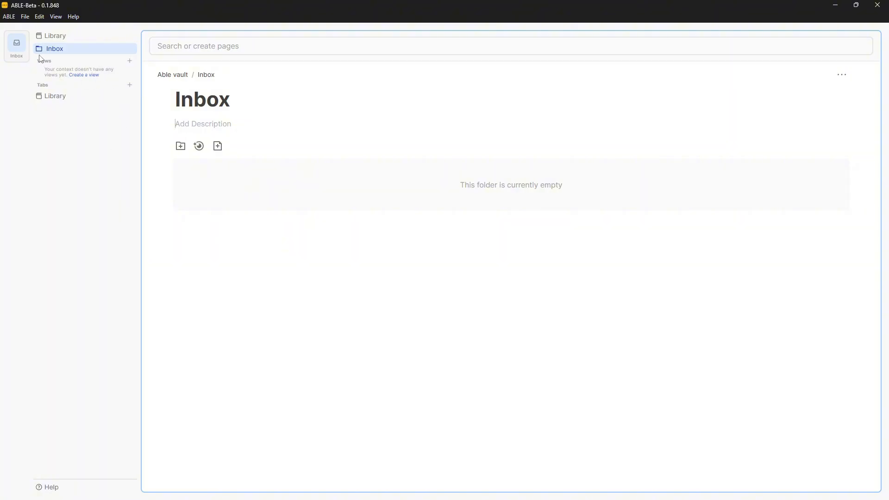
click(509, 46)
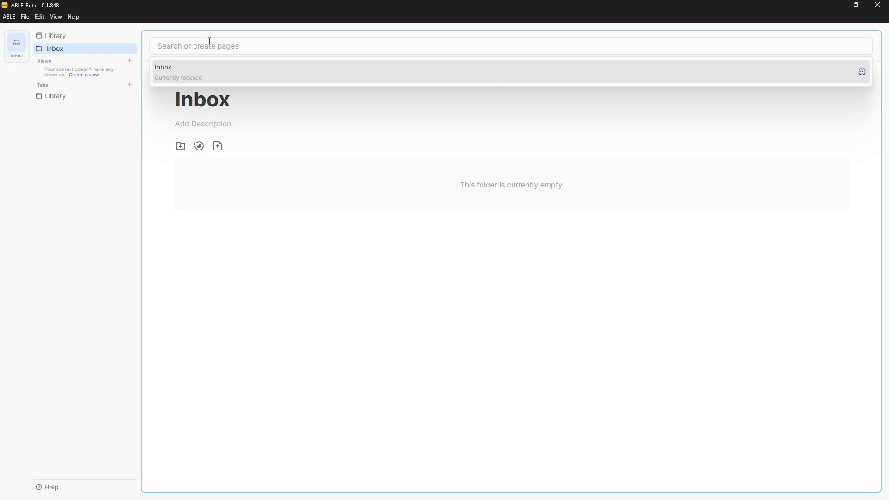
text(R)
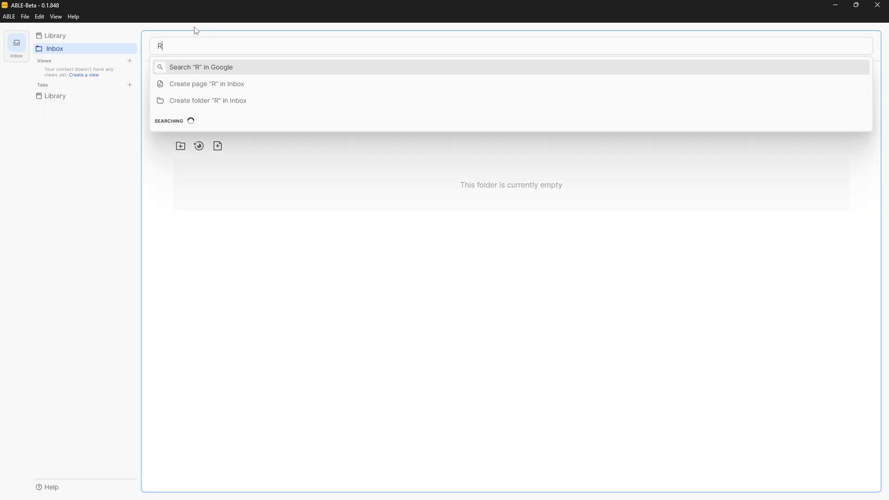
text(esources)
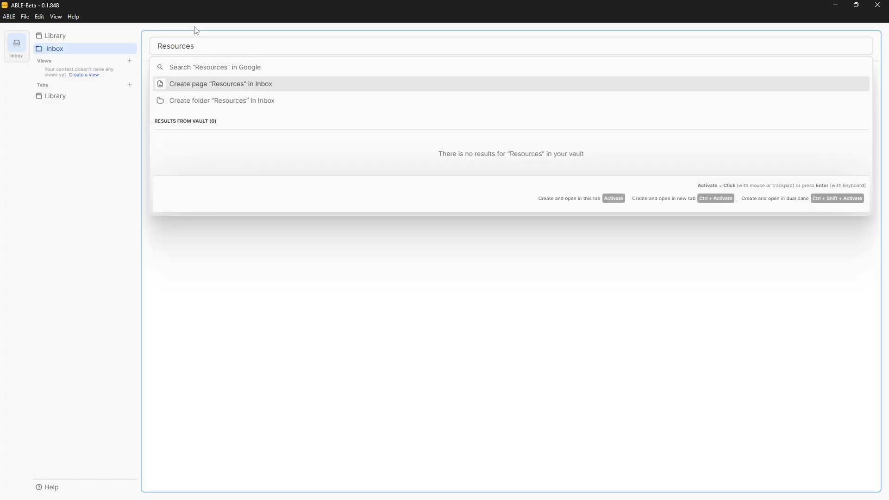
key(Down)
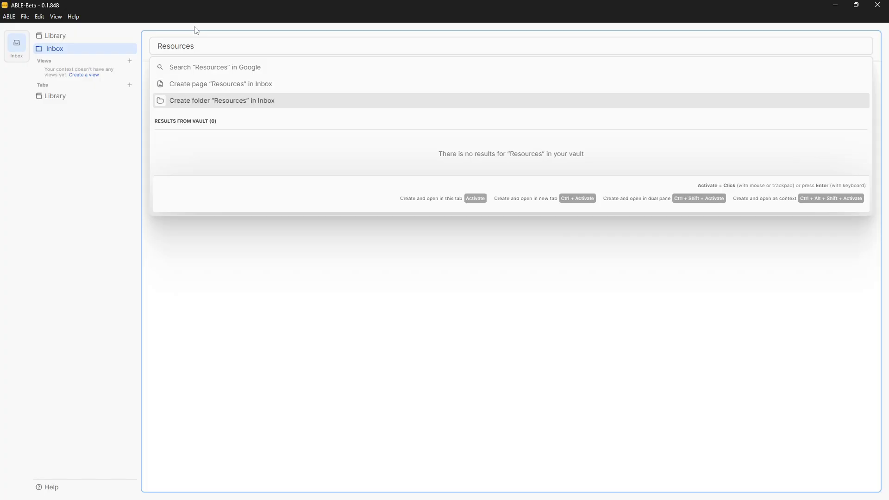
Create the Resources folder in Inbox, add a trial subfolder inside it and delete it everywhere.
click(221, 100)
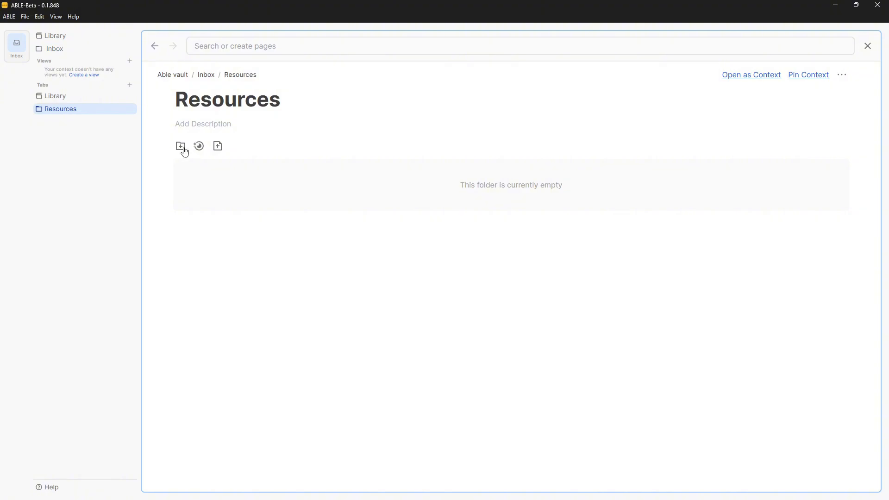
click(180, 146)
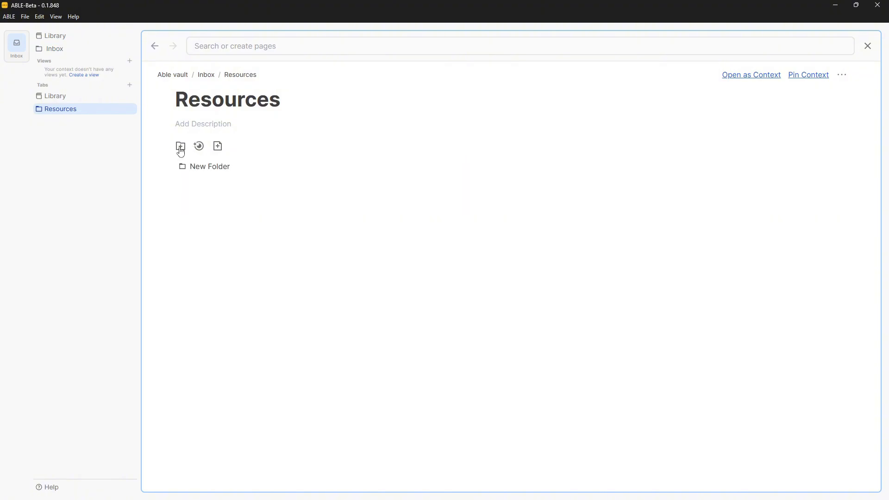
right_click(209, 166)
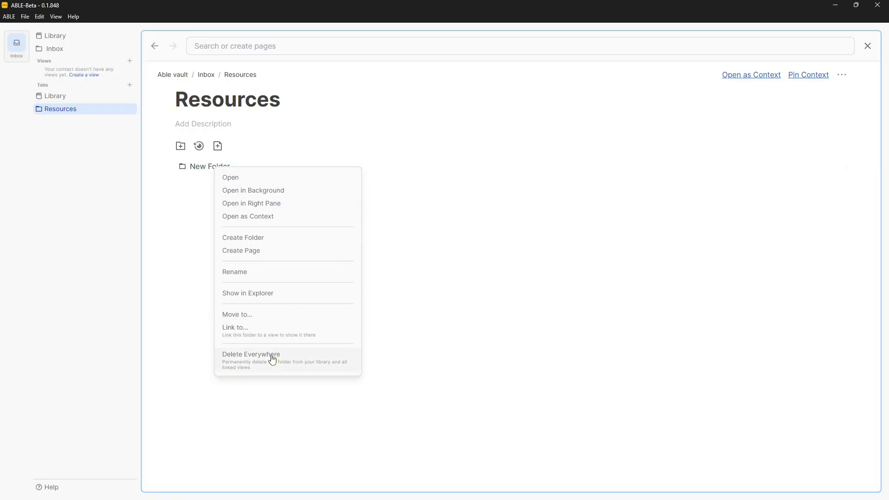
click(251, 353)
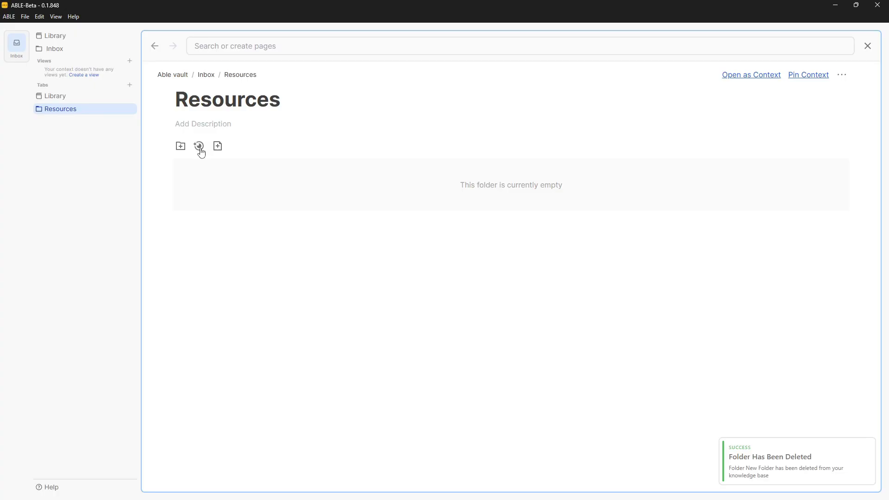
Add a trial page inside Resources and delete it everywhere, leaving the folder empty.
click(198, 146)
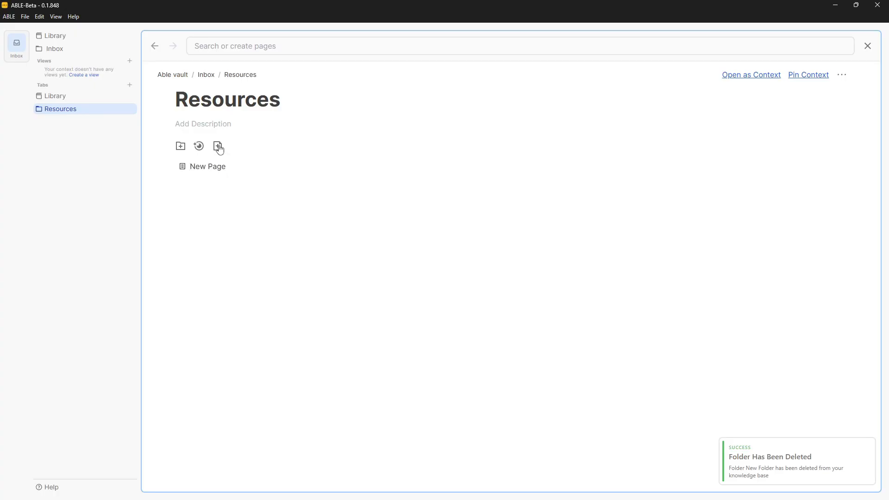
right_click(207, 166)
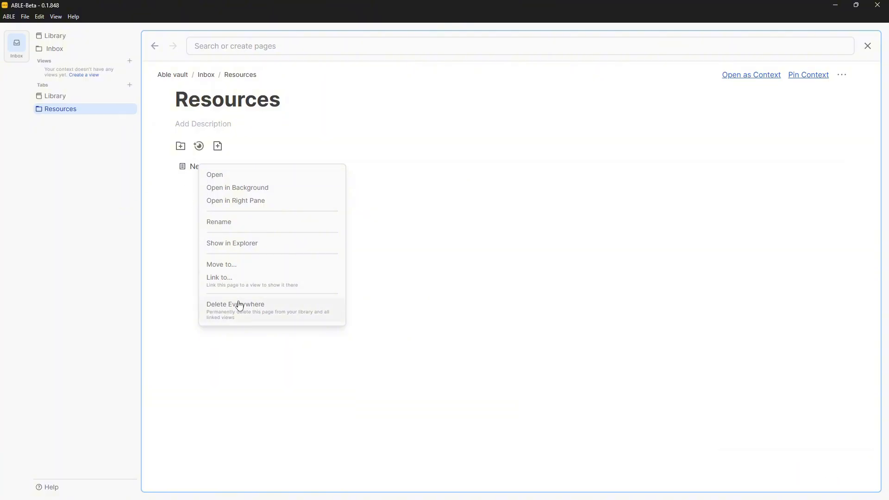
click(234, 305)
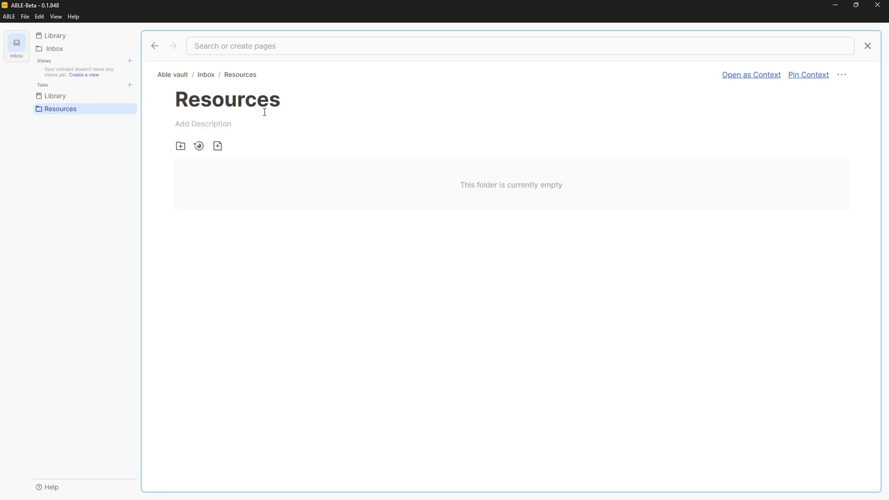
mouse_move(208, 145)
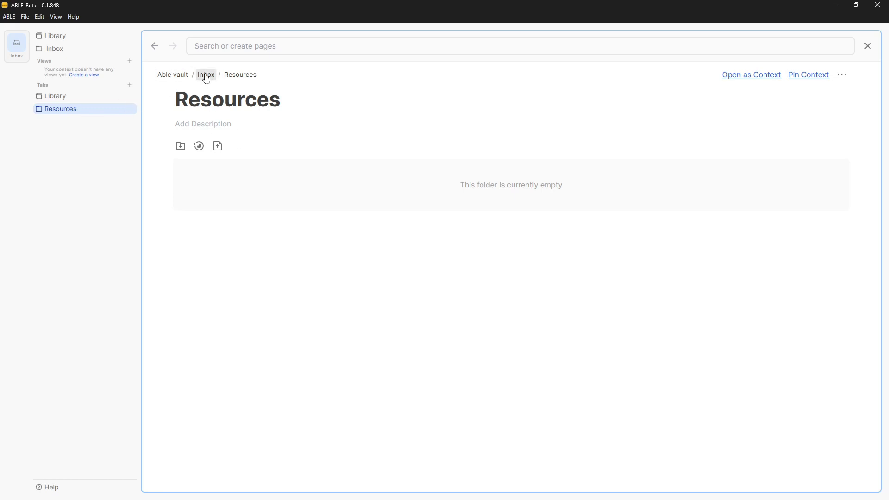
Return to the Inbox via the Library overview and choose an option from the Resources folder's menu.
click(205, 74)
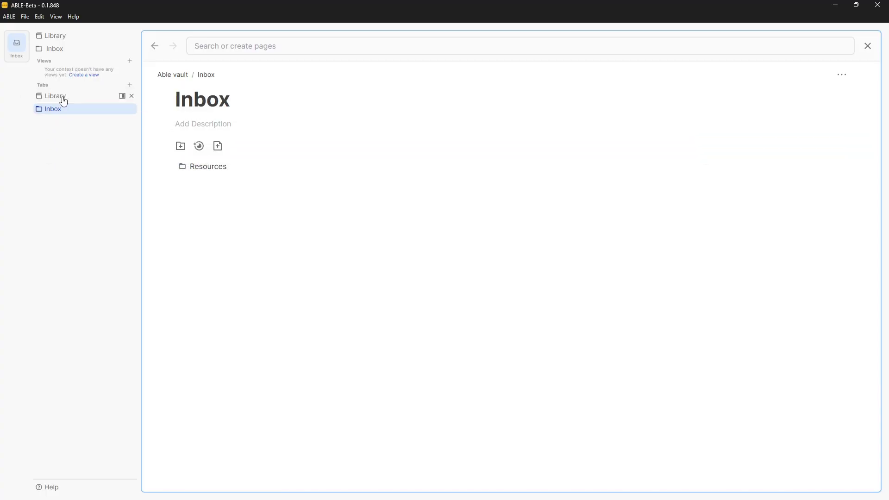
mouse_move(194, 170)
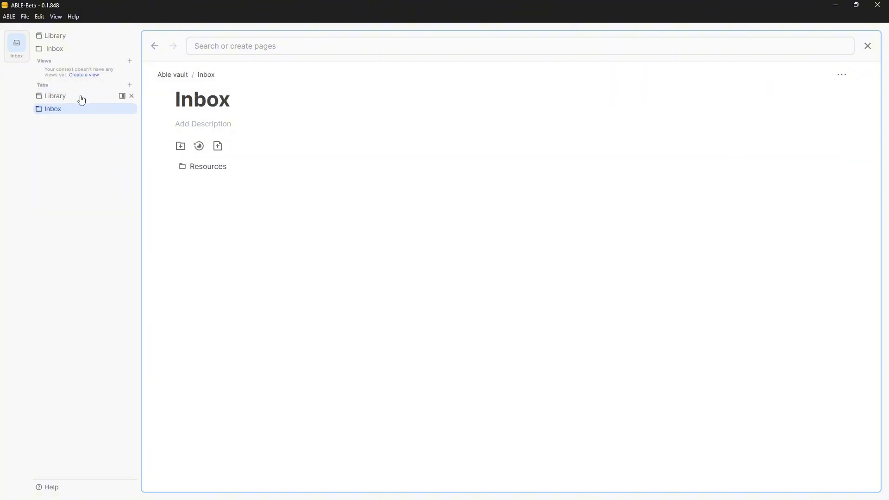
click(54, 95)
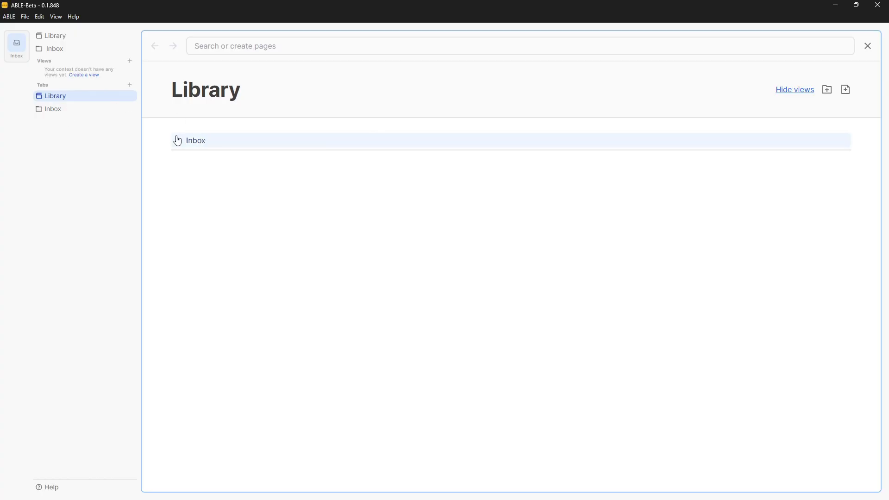
click(196, 140)
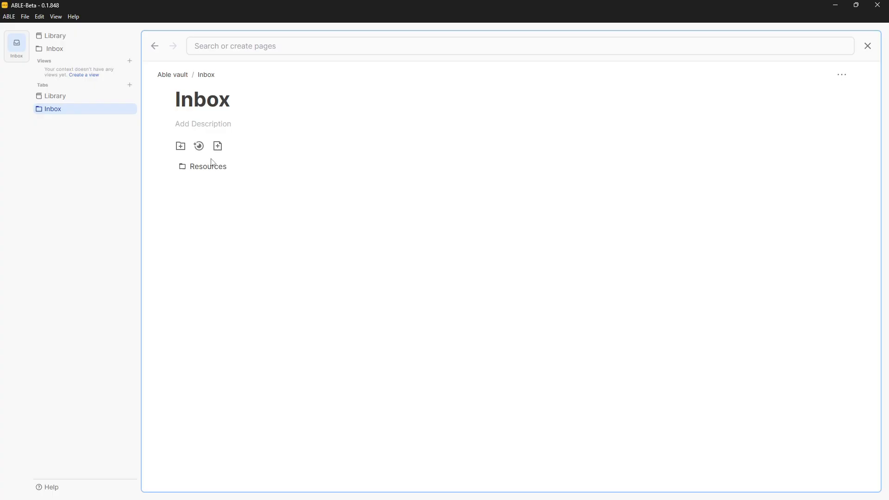
right_click(208, 166)
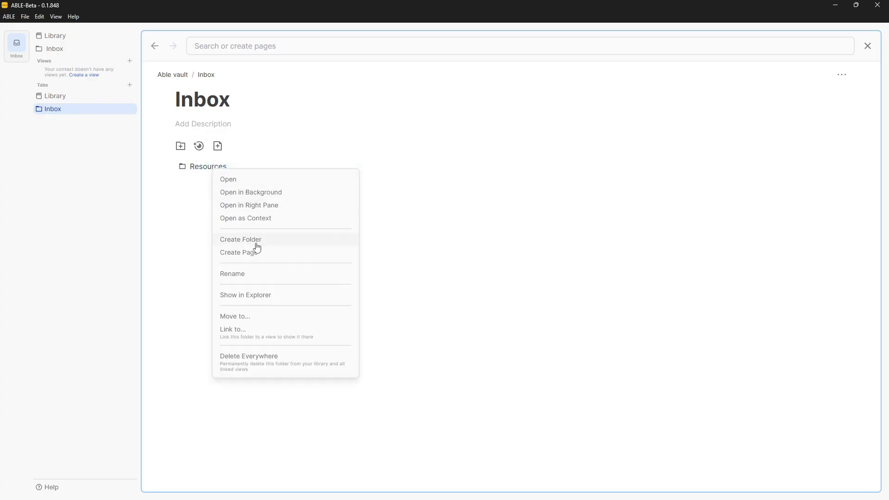
click(235, 316)
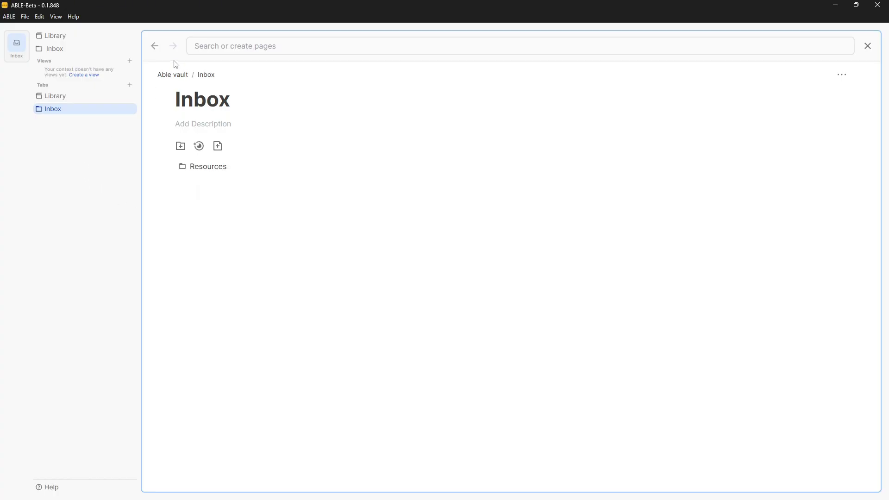
Create a throwaway folder named 'test' in Inbox from the search bar, then delete it everywhere.
click(130, 85)
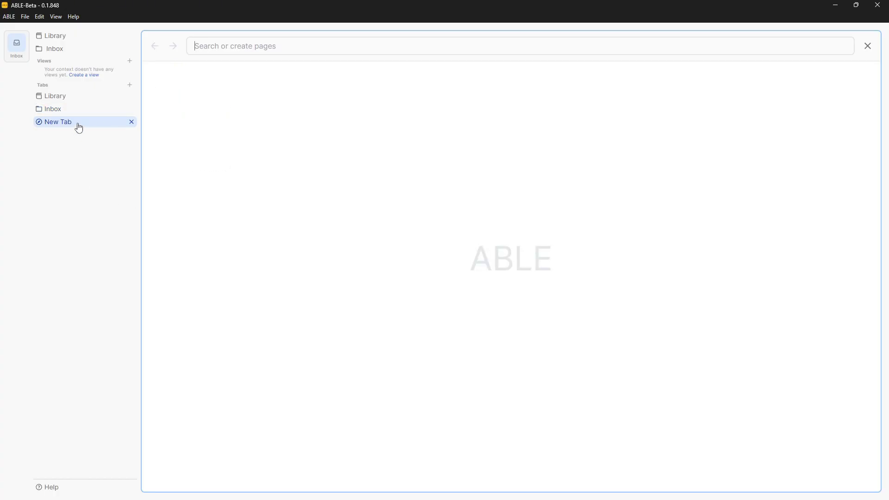
text(Resr)
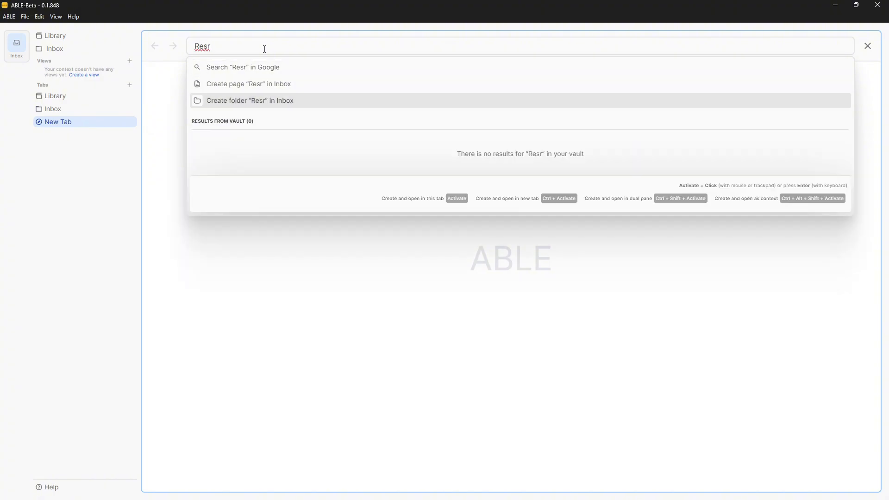
key(BackSpace)
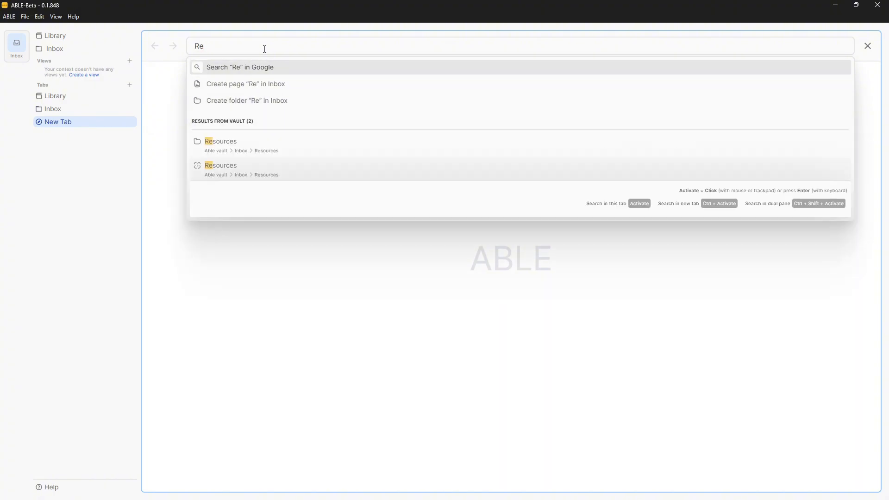
text(test)
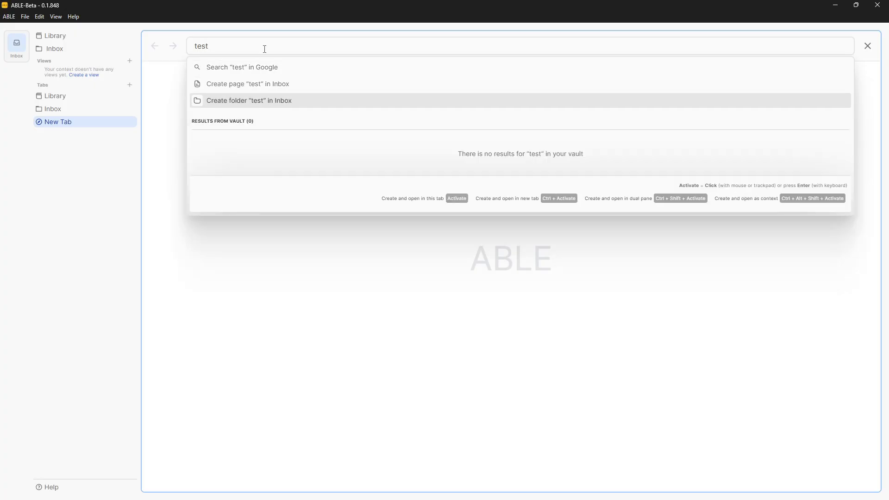
click(249, 100)
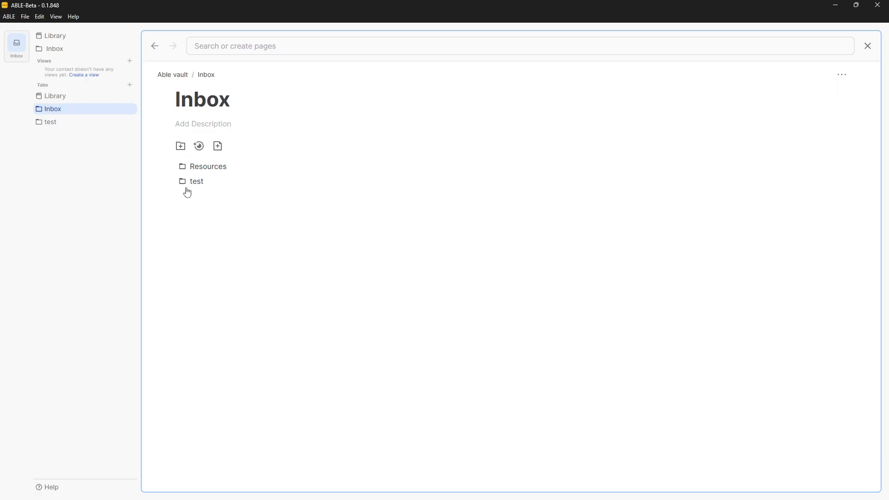
right_click(197, 181)
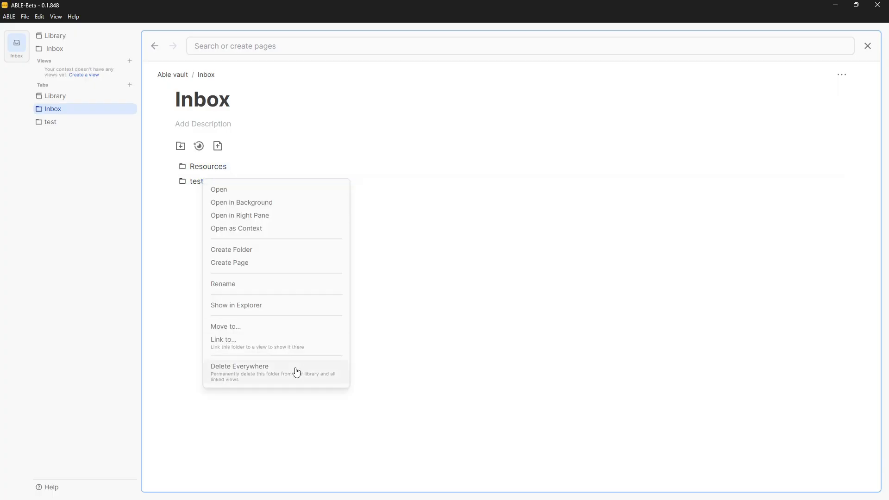
click(239, 365)
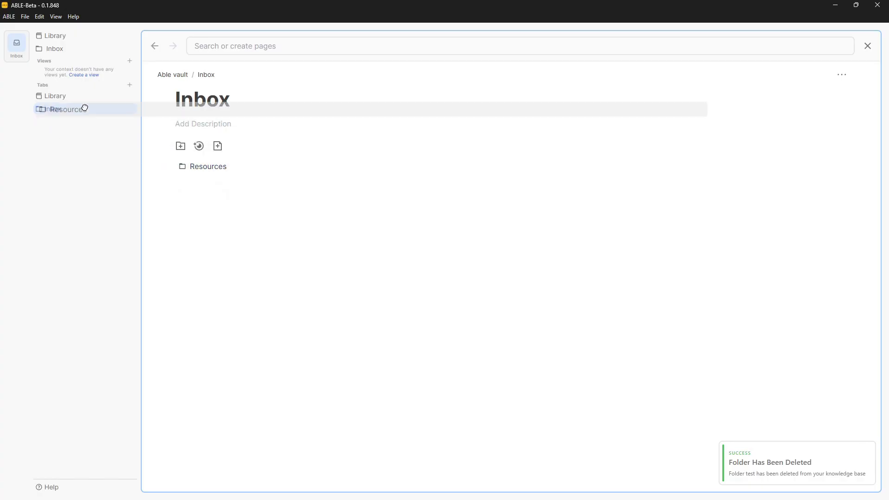
Open a web page from the Resources folder's menu, then close that tab, leaving a blank new tab.
right_click(207, 166)
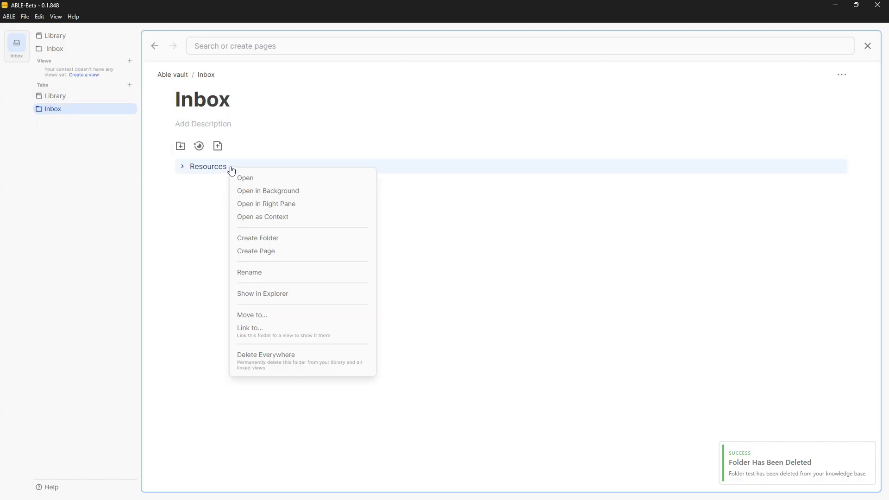
mouse_move(283, 319)
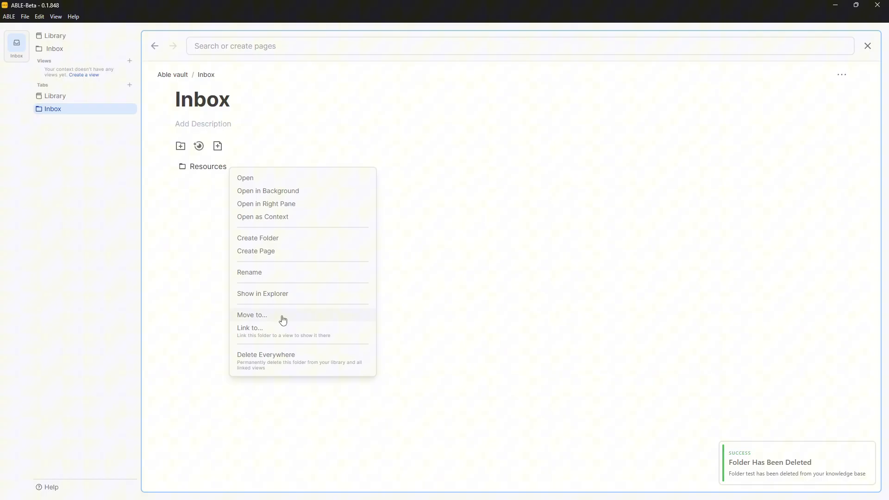
click(250, 315)
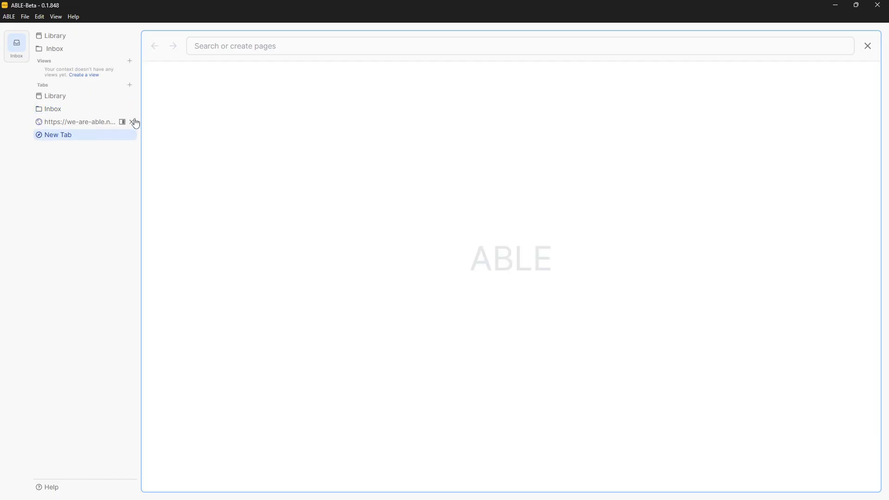
click(135, 122)
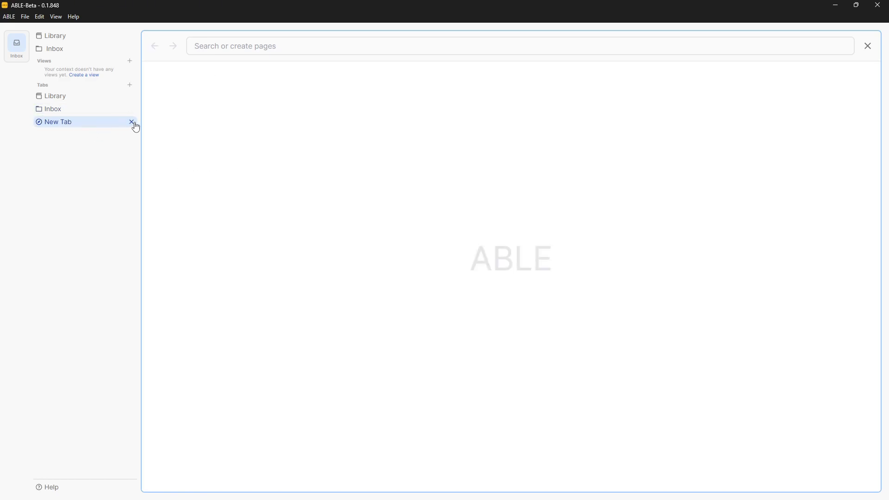
mouse_move(42, 126)
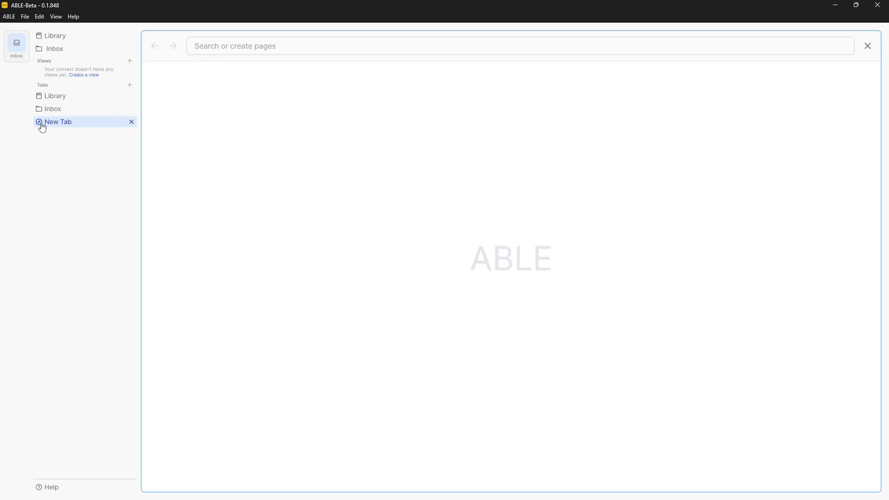
mouse_move(124, 130)
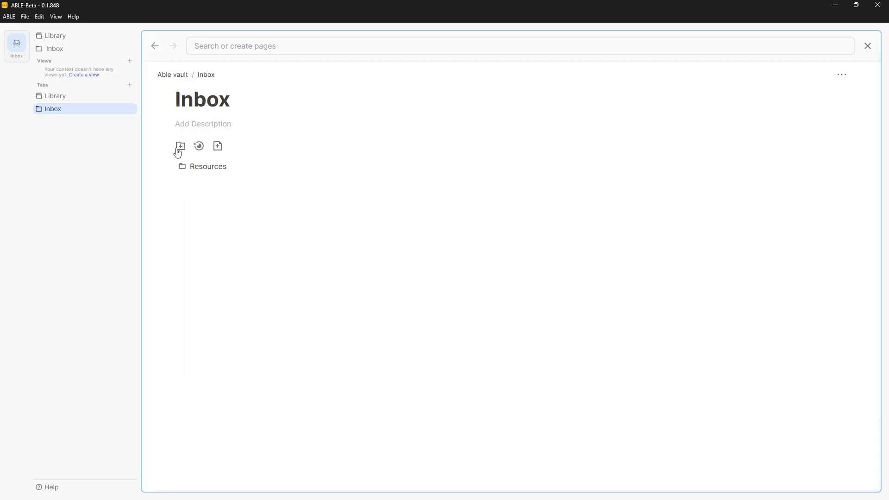
Create a new folder inside Inbox and rename it 'Test folder'.
click(181, 145)
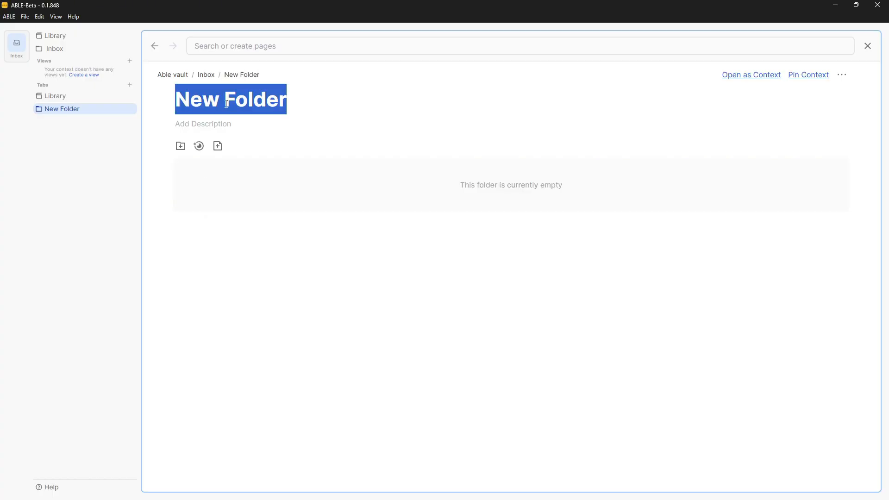
click(130, 84)
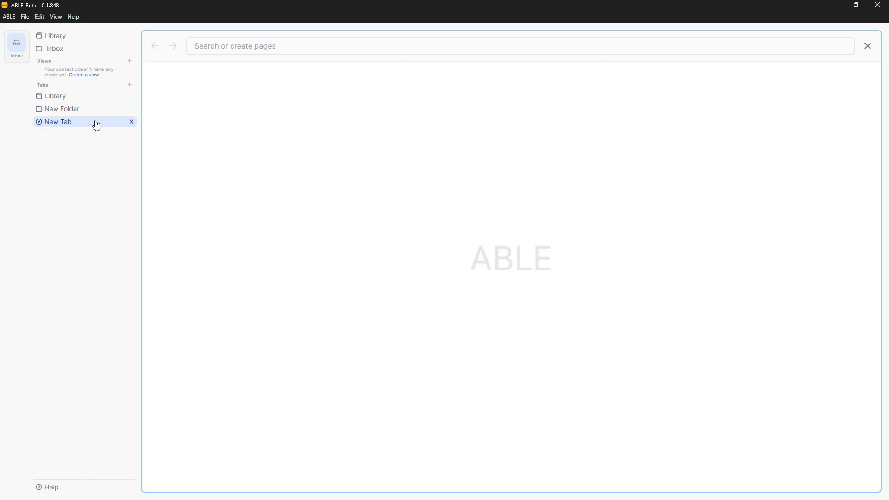
click(62, 109)
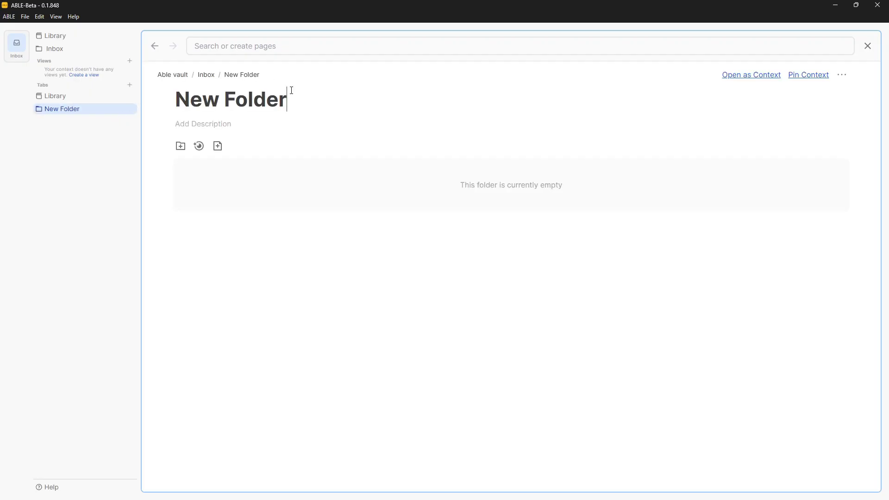
text(Test)
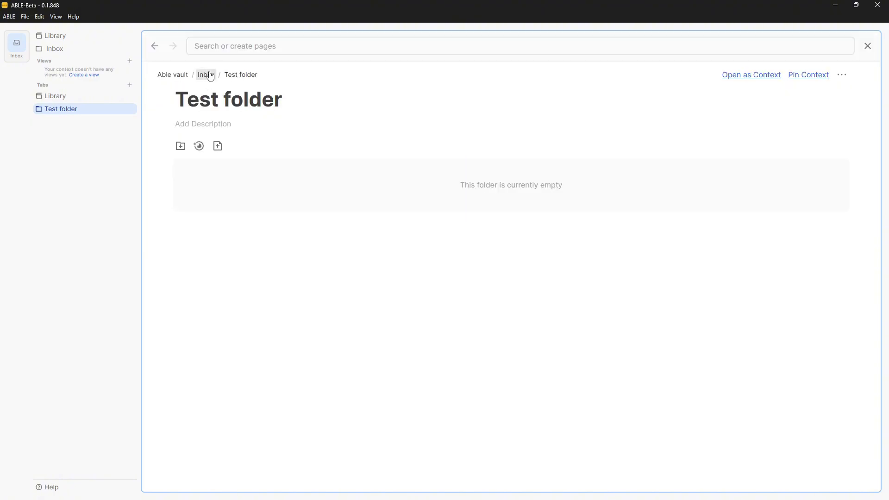
Move the Resources folder into Test folder and check the result in Inbox.
click(206, 74)
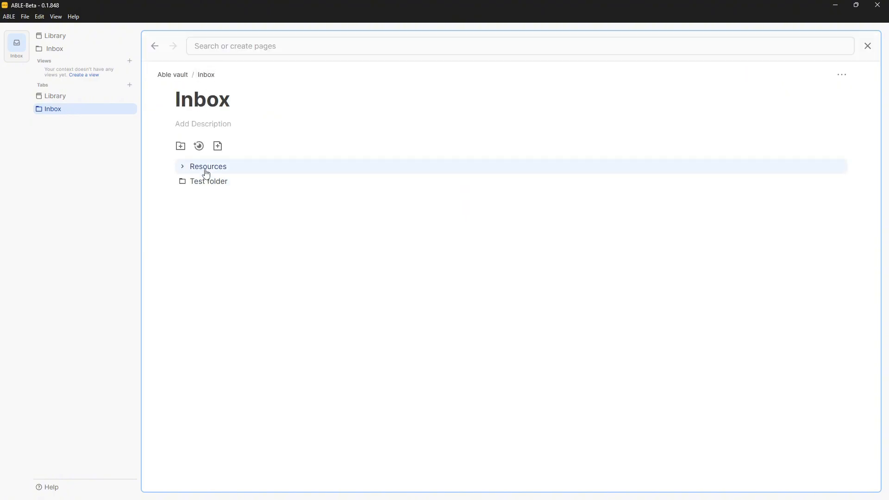
drag(208, 166, 208, 181)
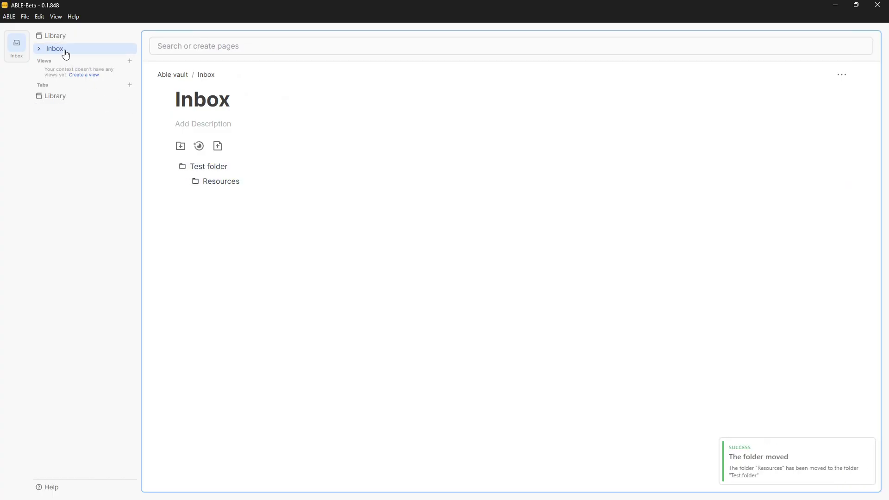
click(54, 96)
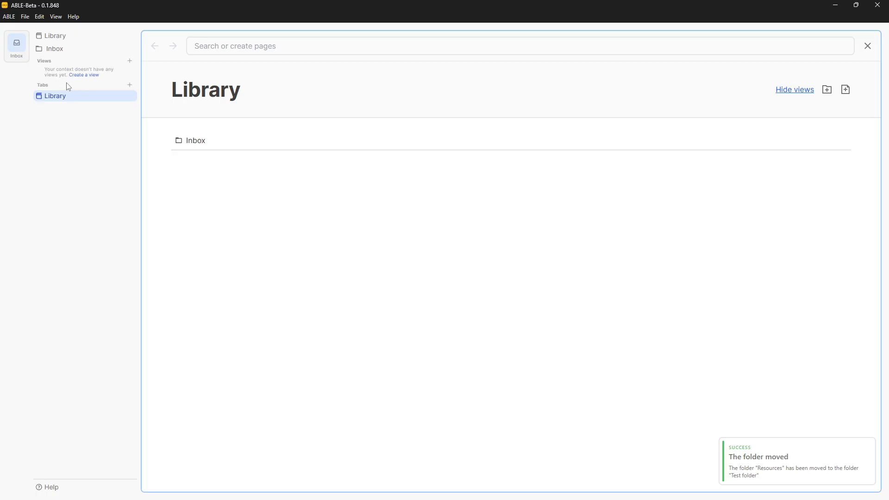
click(55, 48)
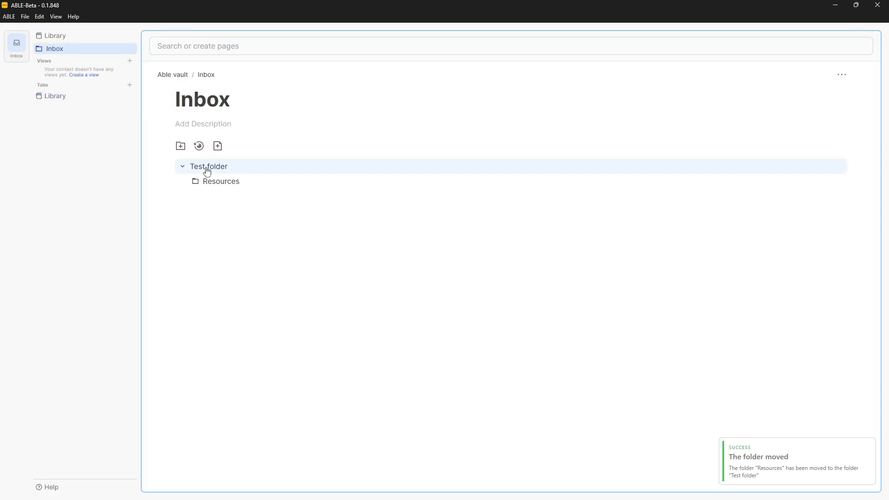
click(183, 166)
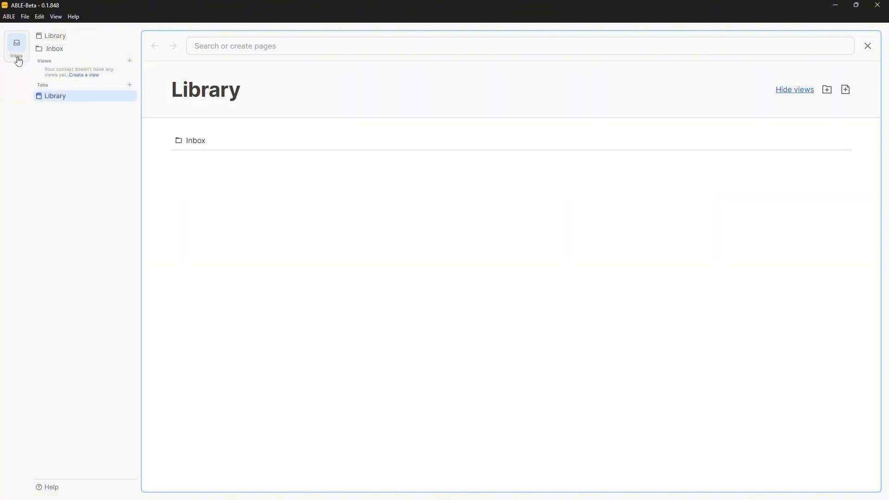
mouse_move(65, 41)
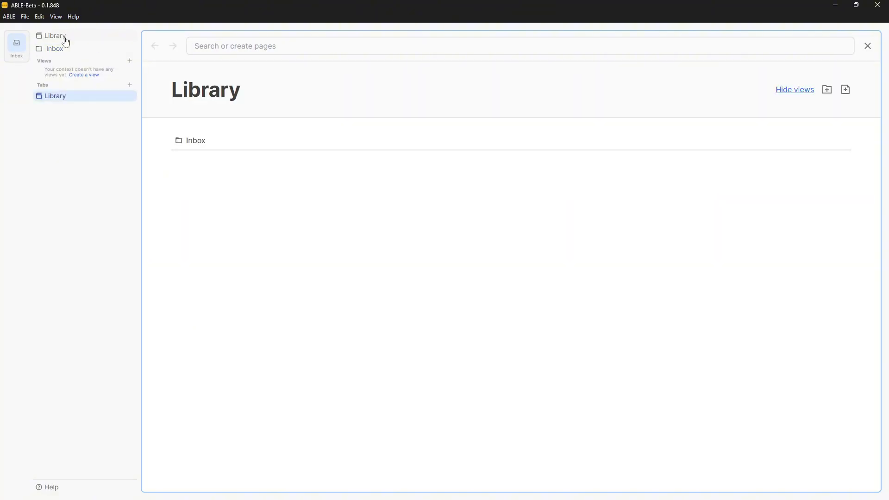
Create a top-level folder named 'Resorces' from the vault's Library overview.
click(55, 48)
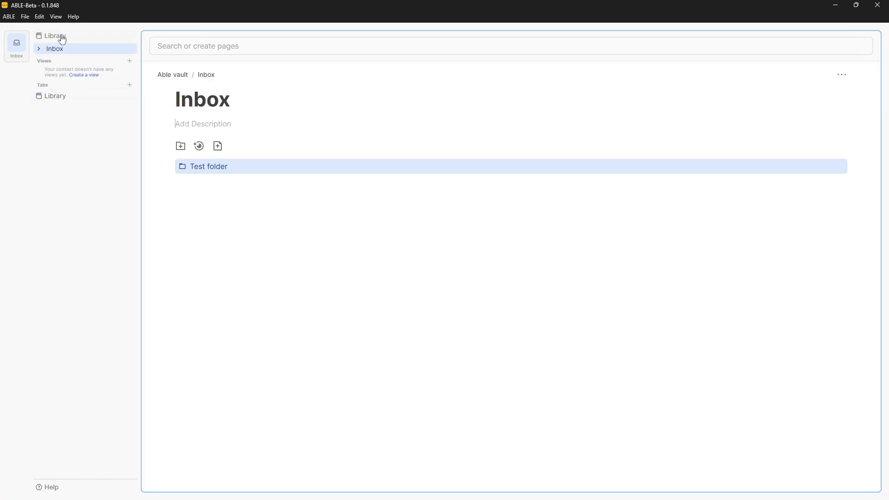
click(54, 35)
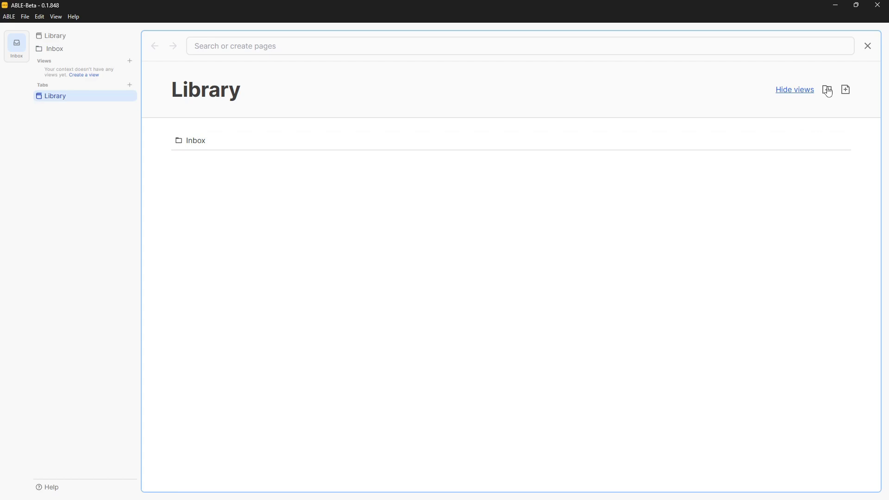
click(827, 90)
text(T)
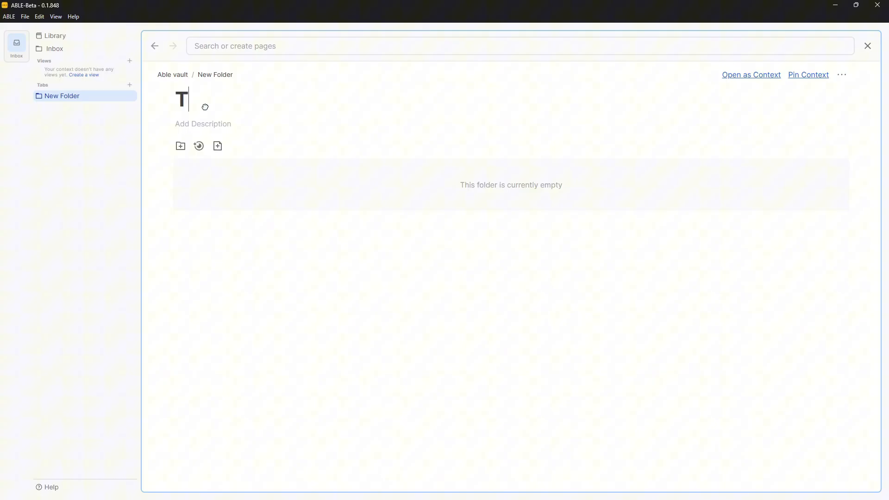
text(Resoui)
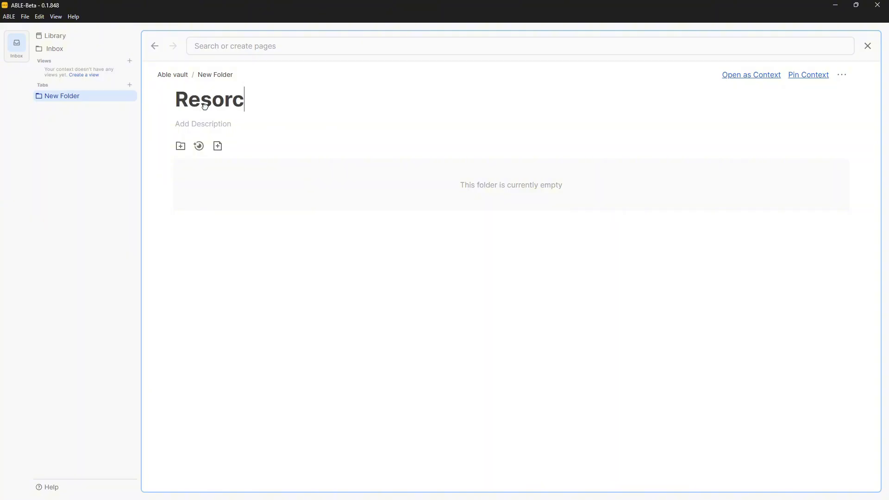
text(es)
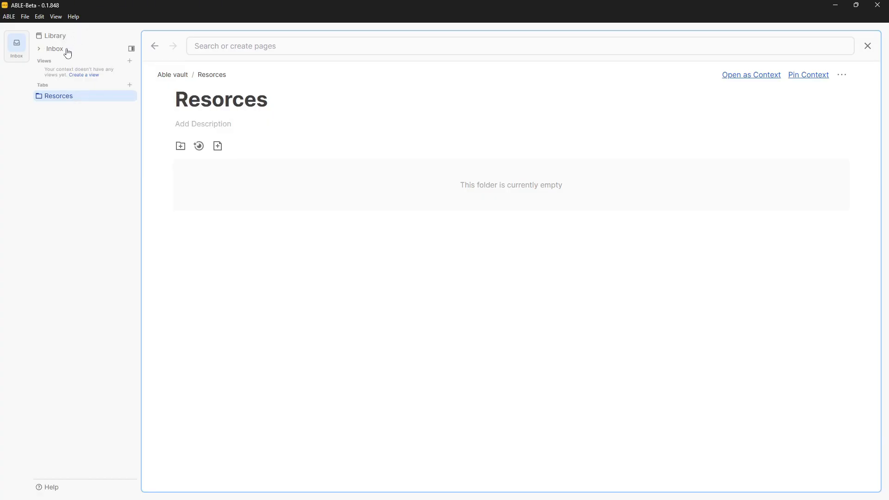
Switch between Inbox and Resorces, ending with a move-folder prompt over Inbox.
click(55, 48)
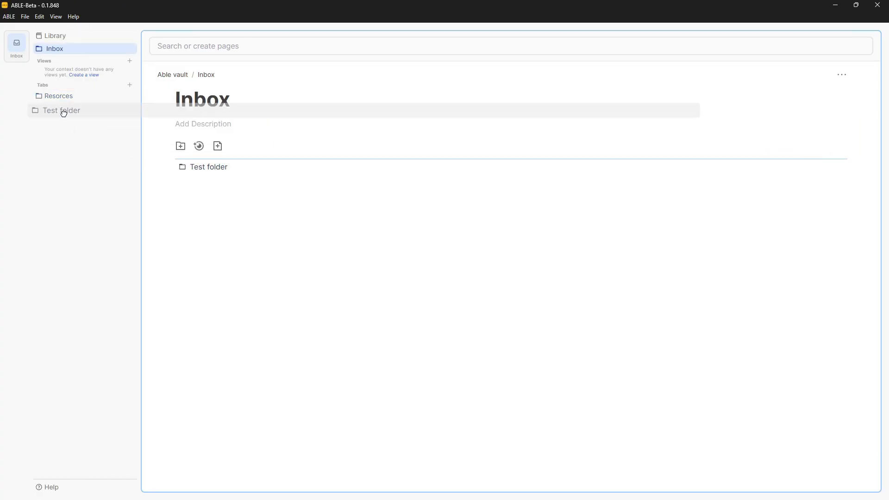
click(58, 96)
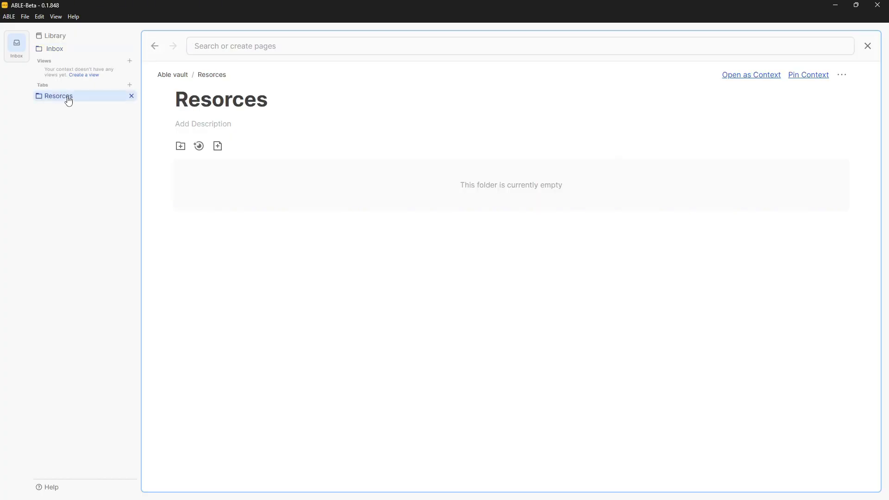
click(54, 48)
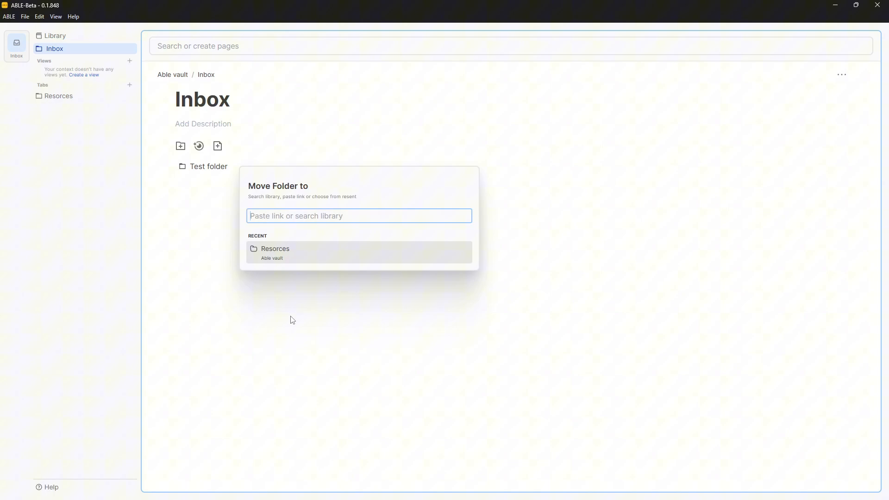
click(274, 252)
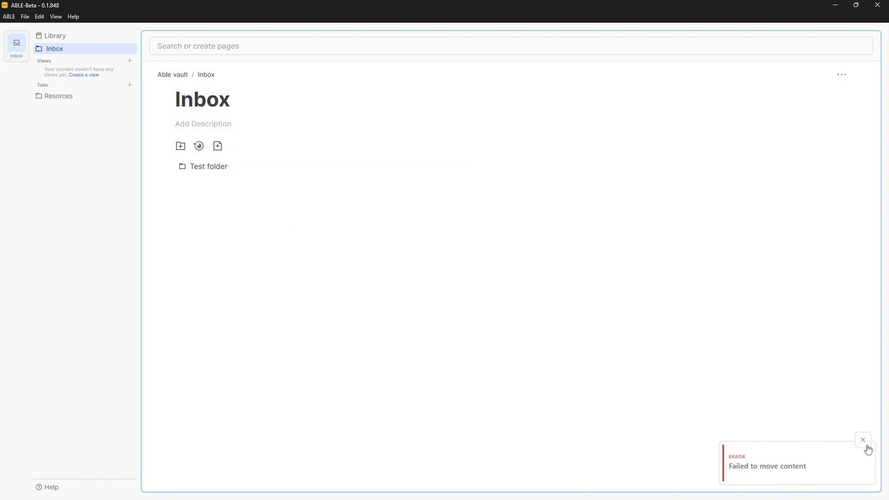
click(862, 440)
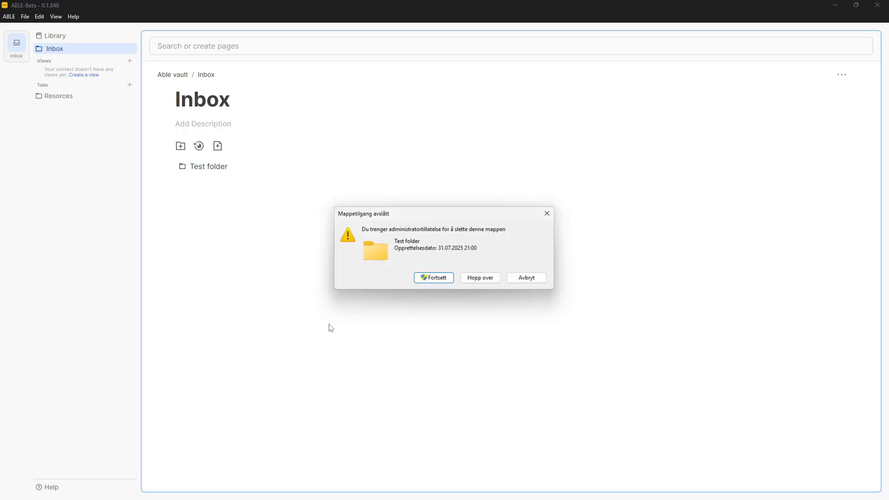
click(433, 277)
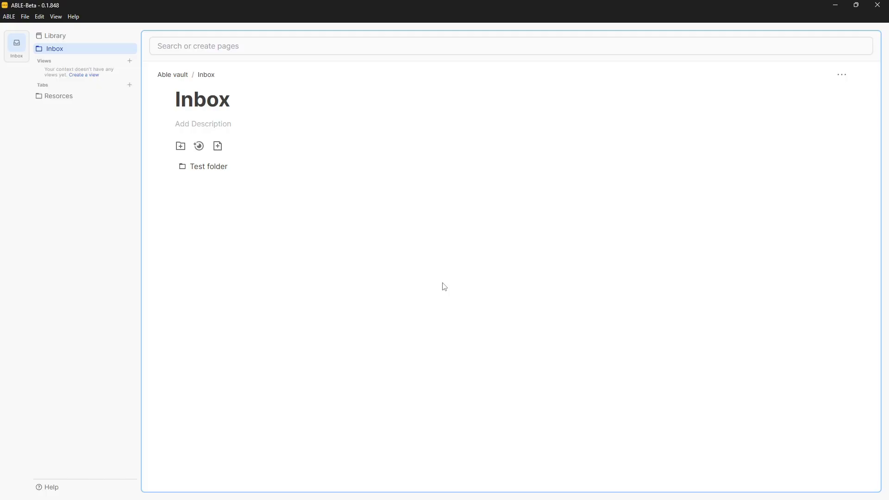
right_click(209, 166)
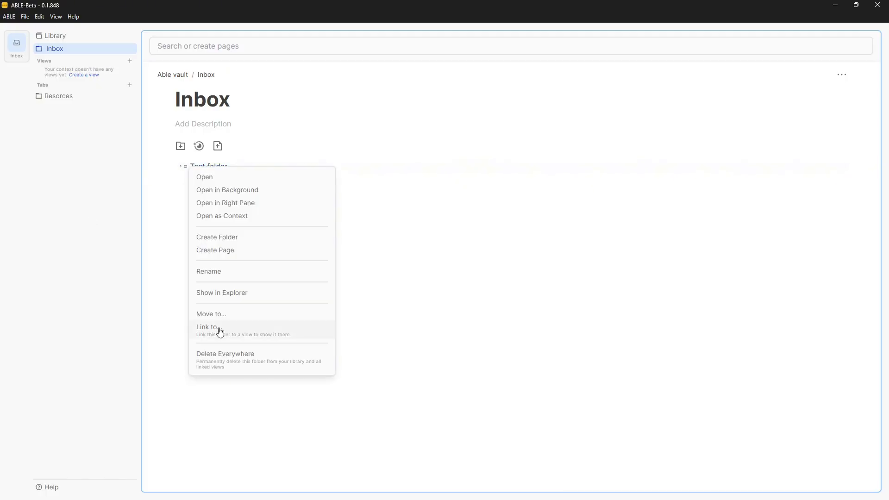
click(224, 353)
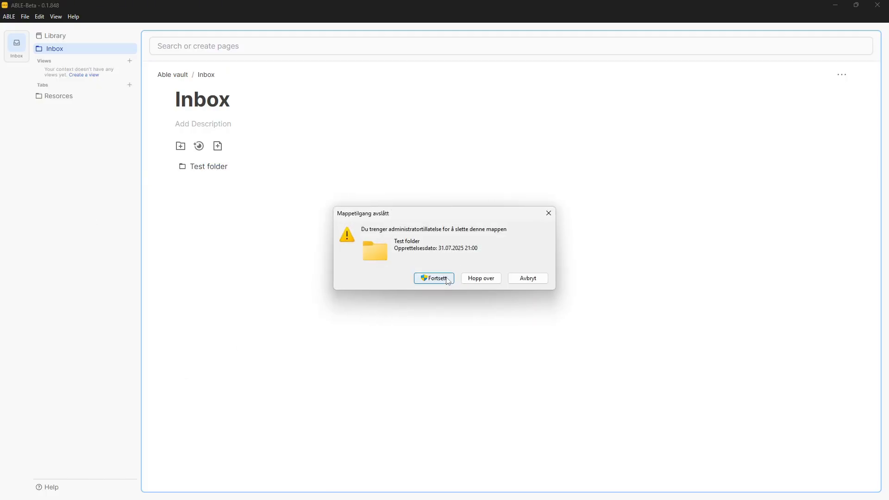
click(433, 279)
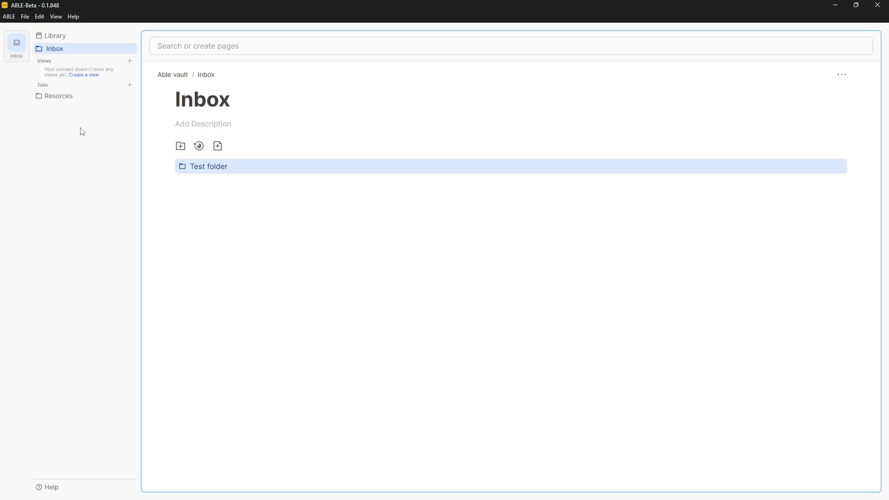
click(58, 96)
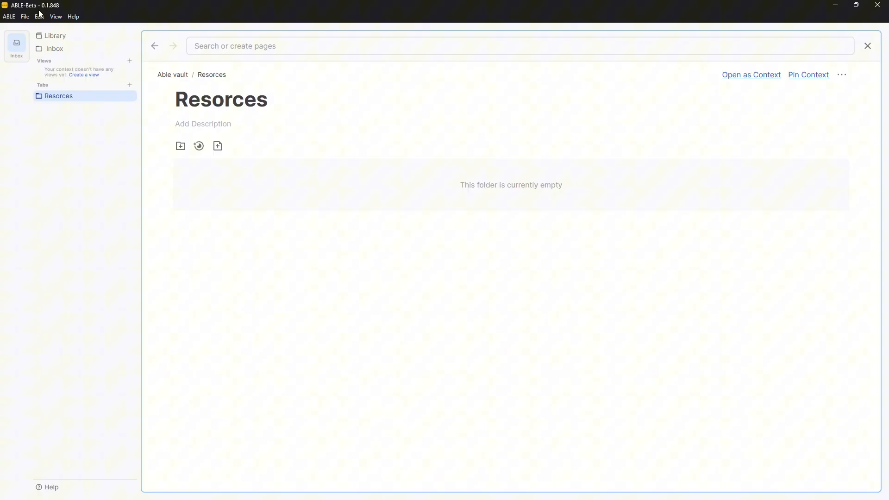
mouse_move(57, 16)
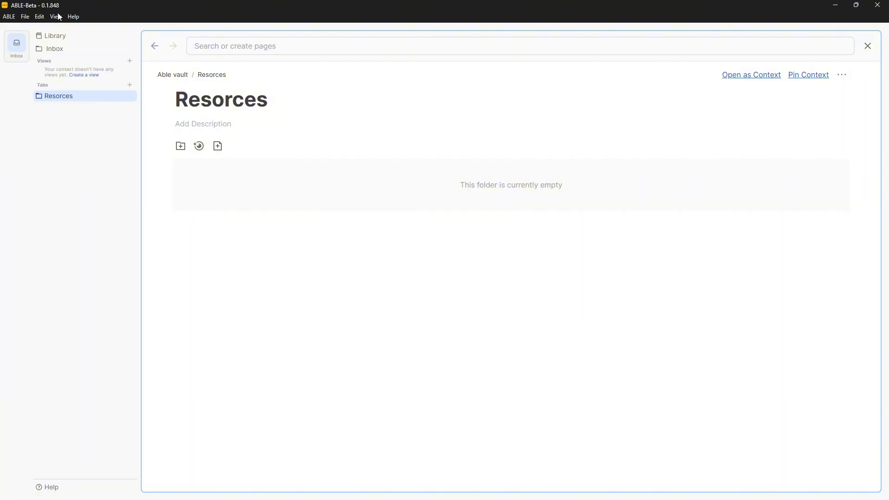
mouse_move(459, 165)
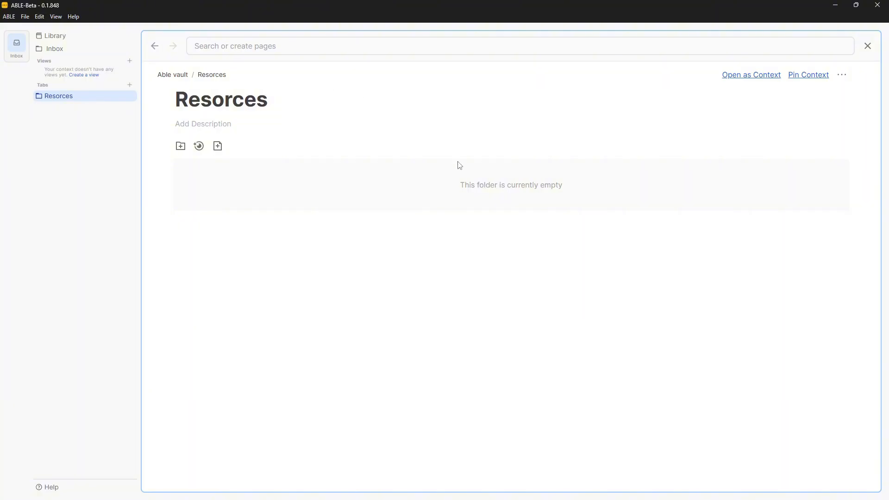
mouse_move(458, 186)
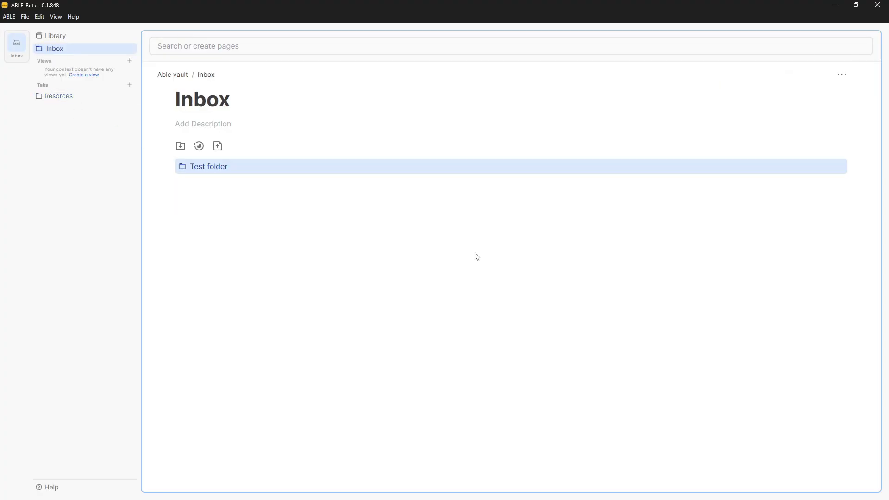
right_click(209, 166)
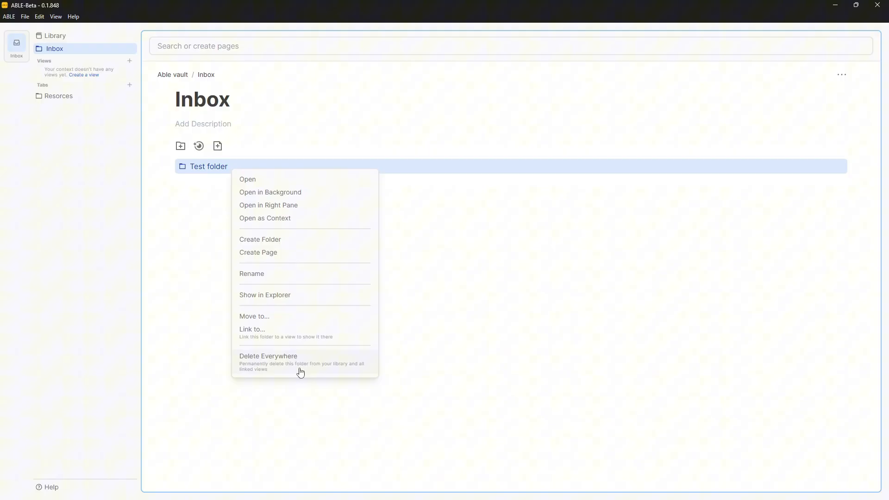
click(269, 355)
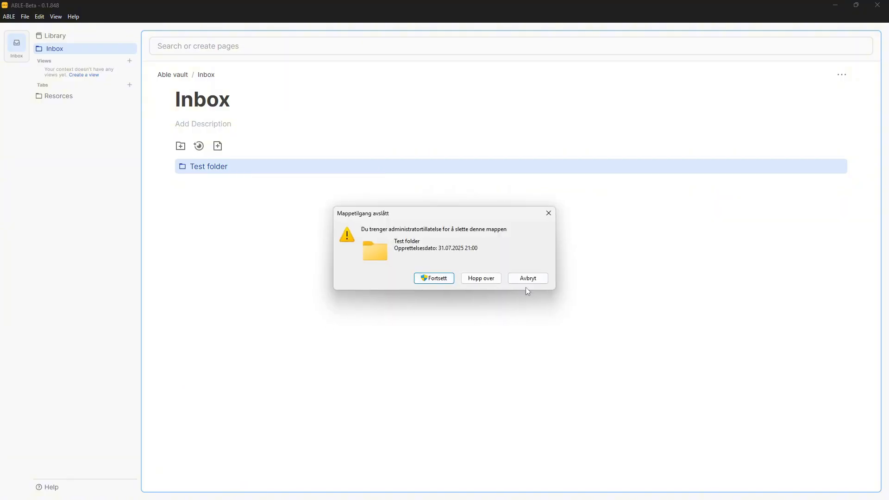
click(527, 278)
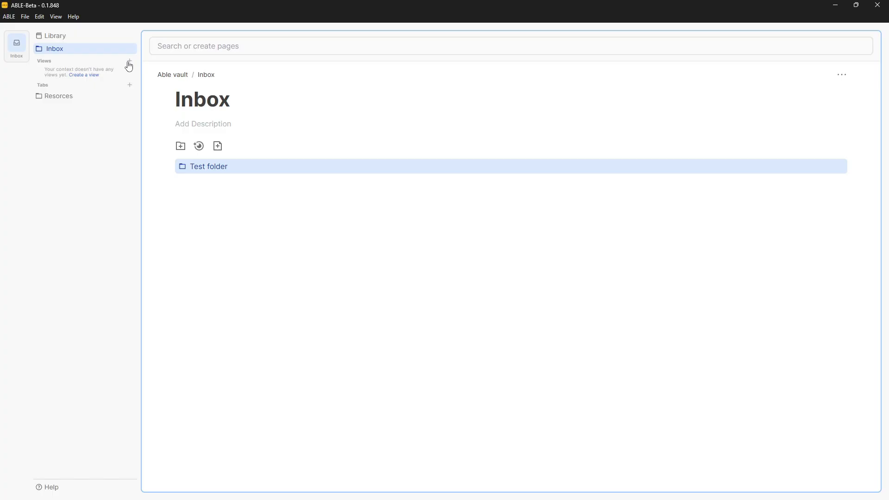
Add a view named 'Test view' to Inbox and link the Resorces folder into it.
click(129, 65)
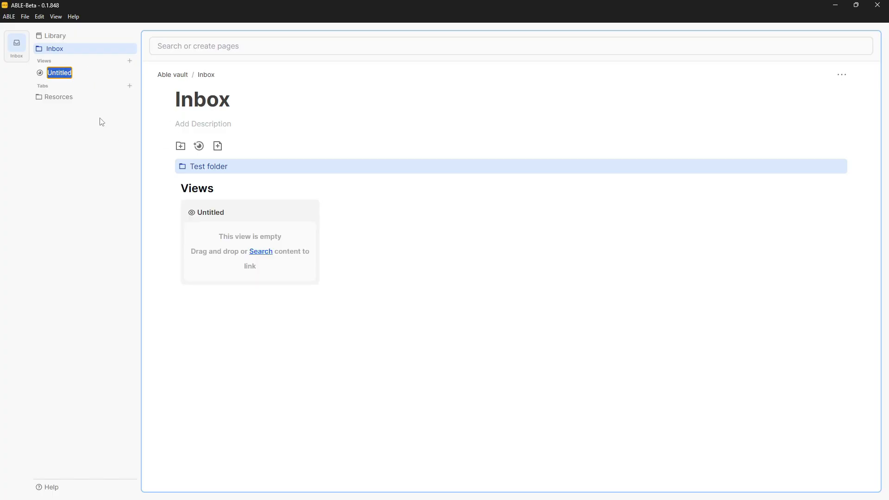
text(Test view)
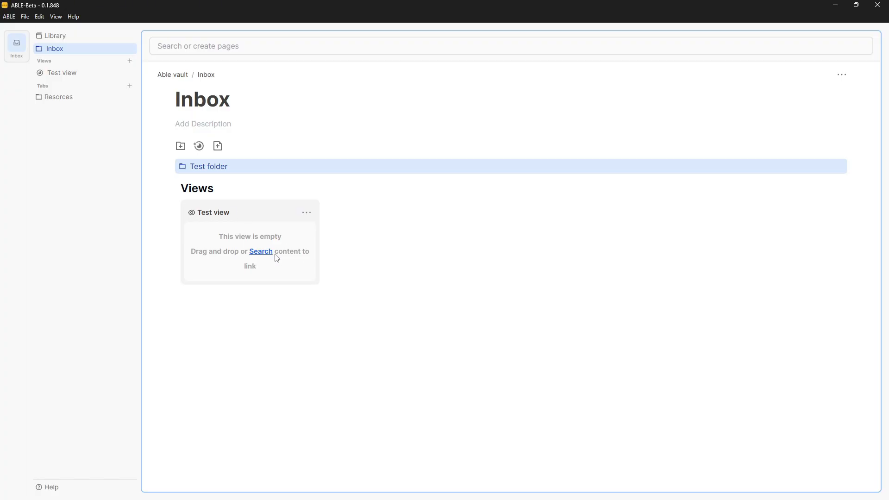
click(261, 250)
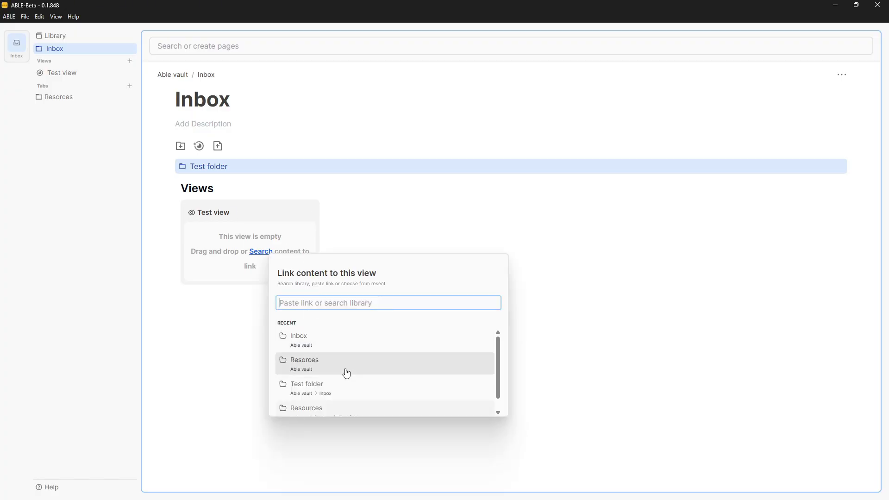
click(305, 359)
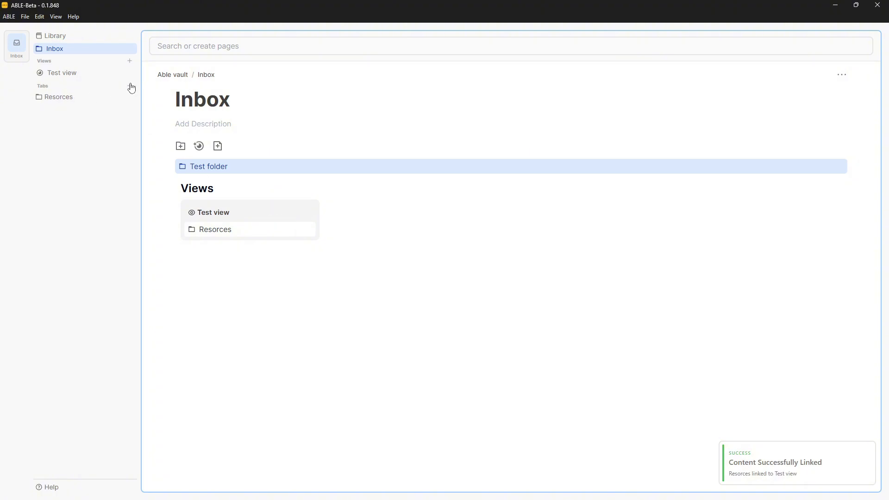
Search Google for 'fall outfits' in a new web tab and pass the not-a-robot check.
click(129, 85)
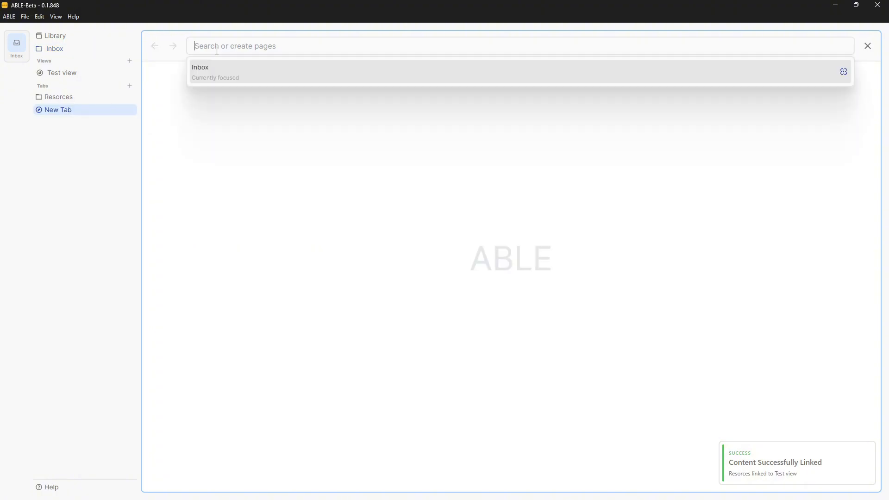
text(fa)
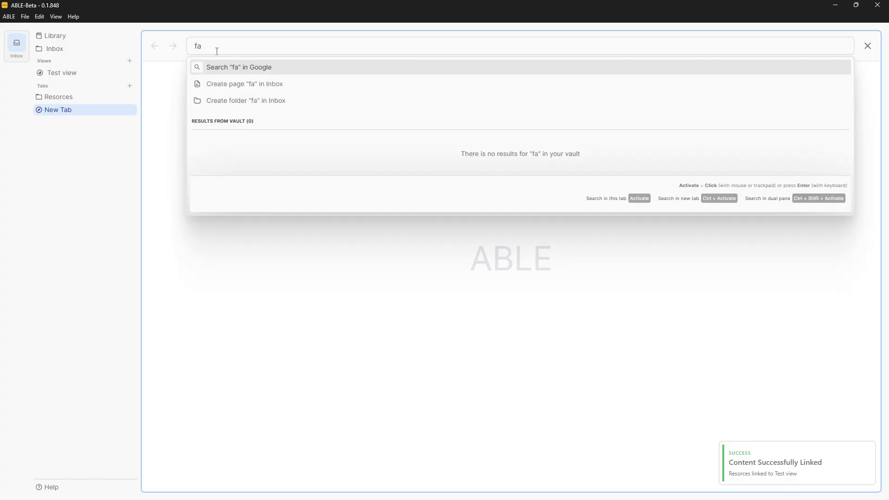
key(Backspace)
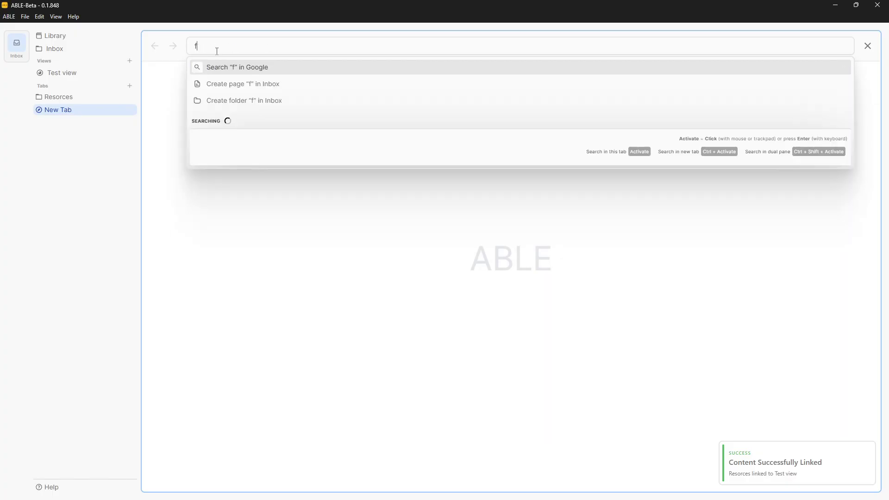
text(all outfits)
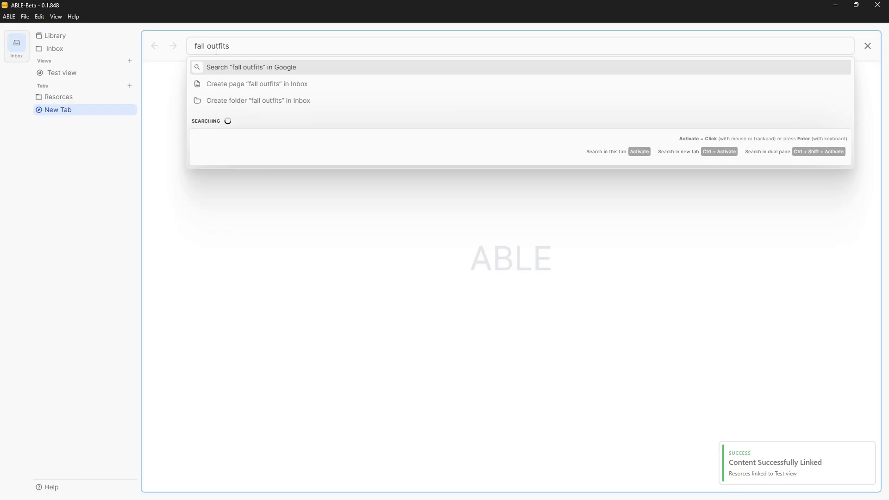
click(251, 66)
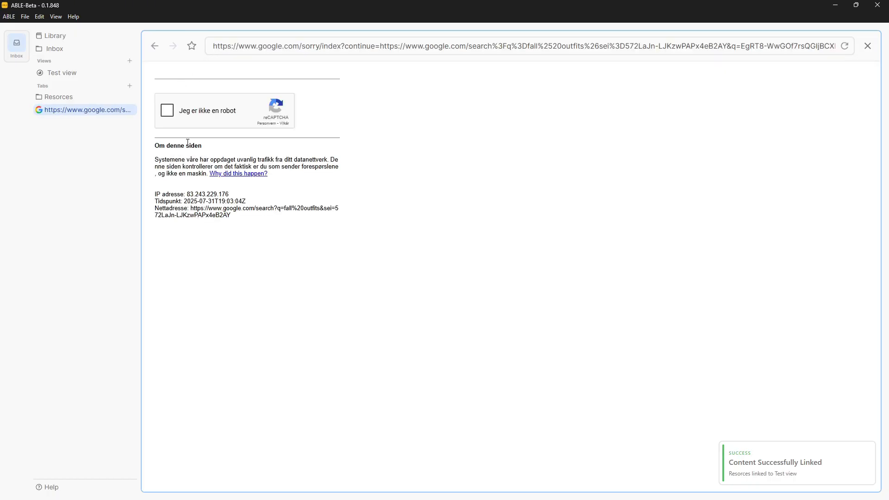
click(166, 110)
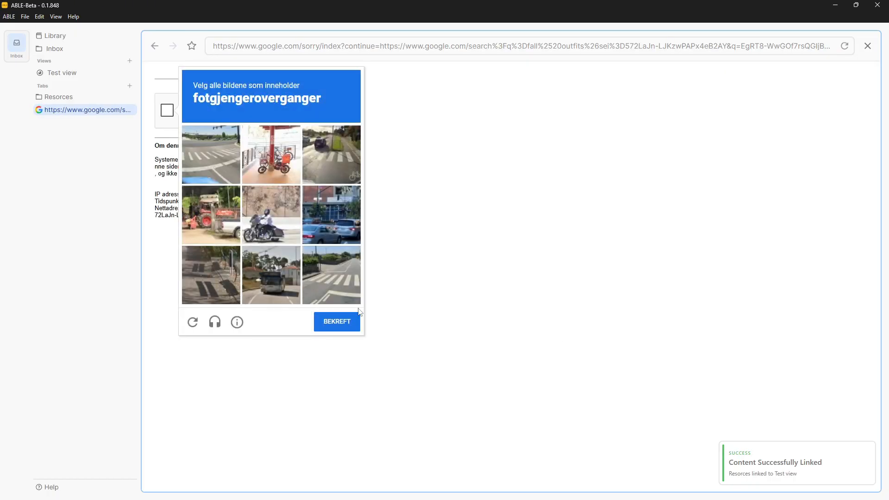
click(210, 154)
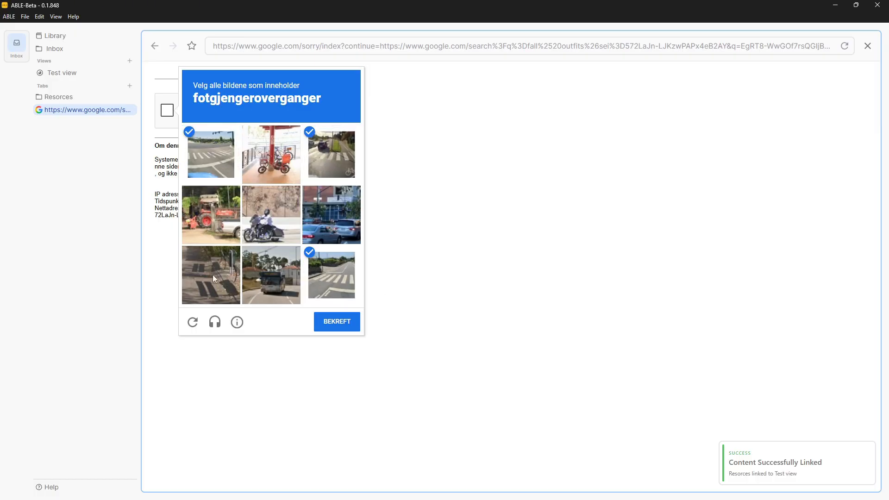
click(337, 322)
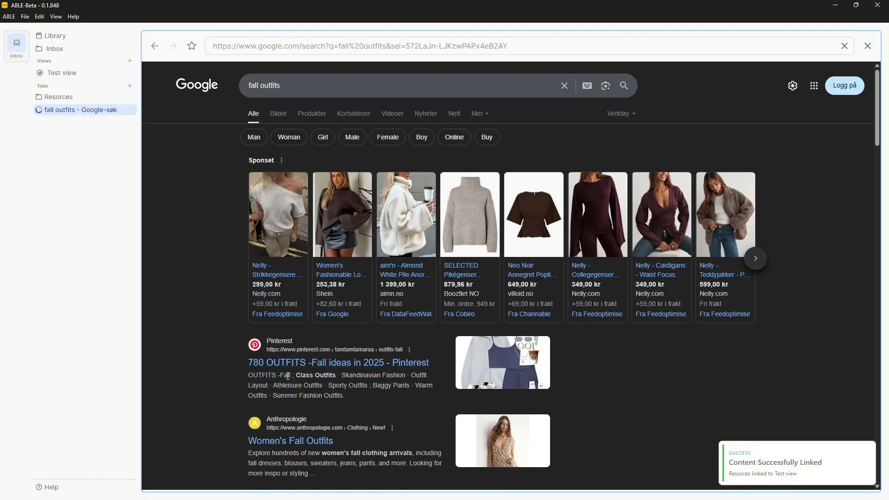
Visit the Pinterest fall outfits result, view an outfit pin and download its image.
click(338, 362)
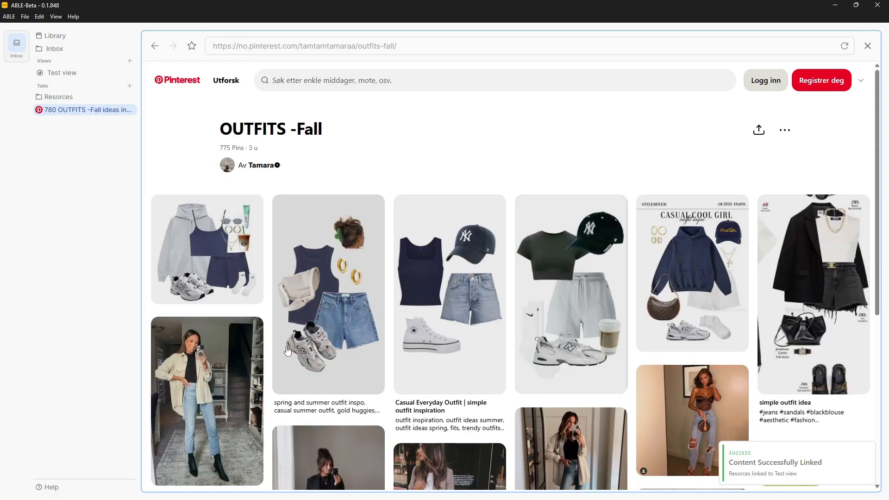
click(328, 292)
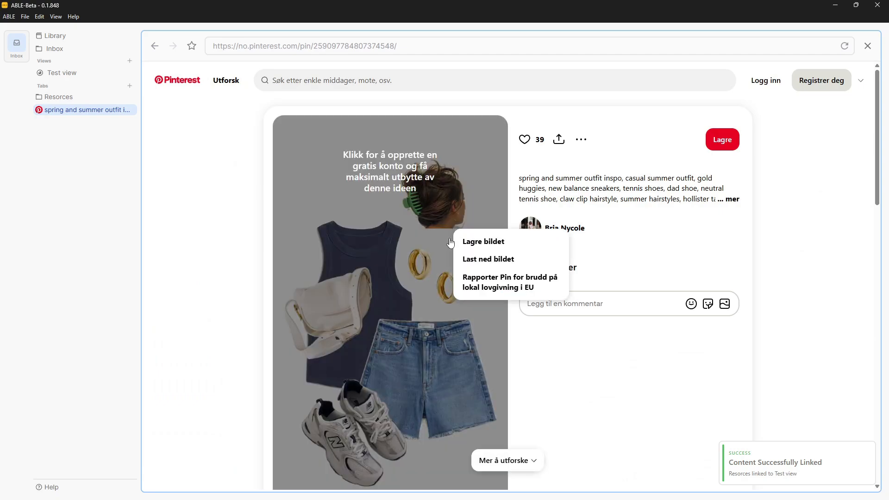
mouse_move(488, 259)
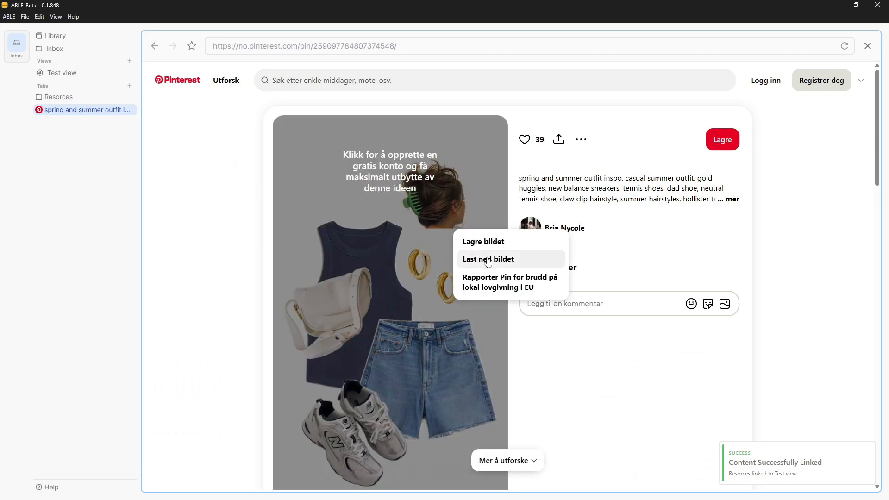
click(488, 258)
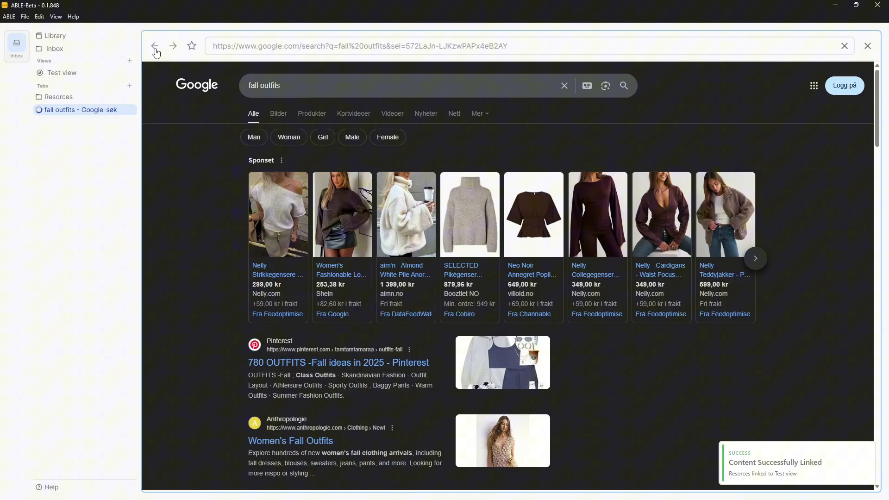
Switch the fall outfits Google search to image results and bring its tab forward.
click(270, 113)
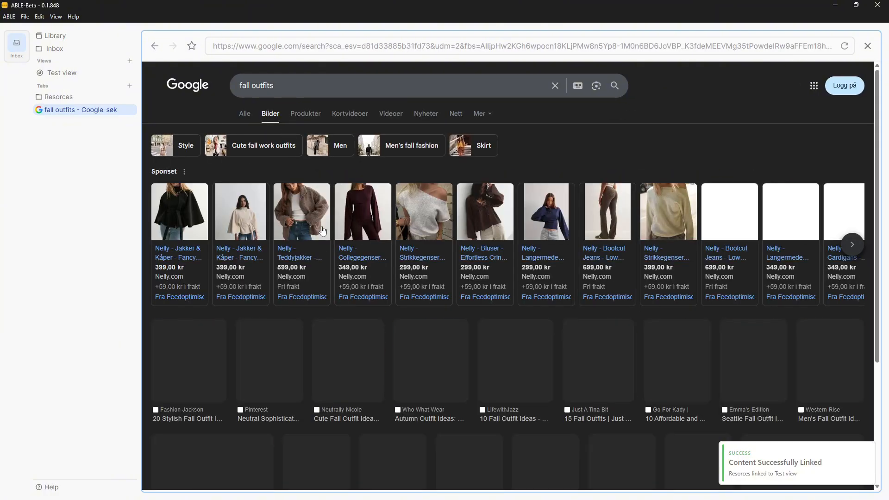
click(595, 85)
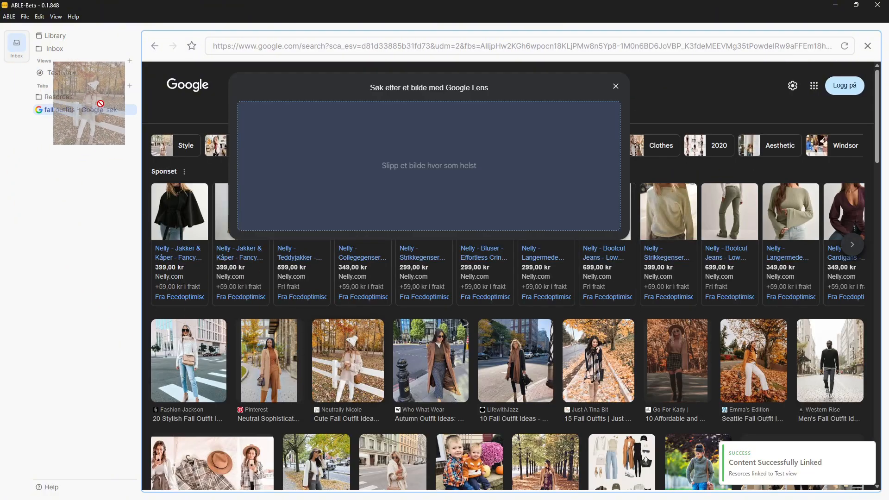
click(615, 86)
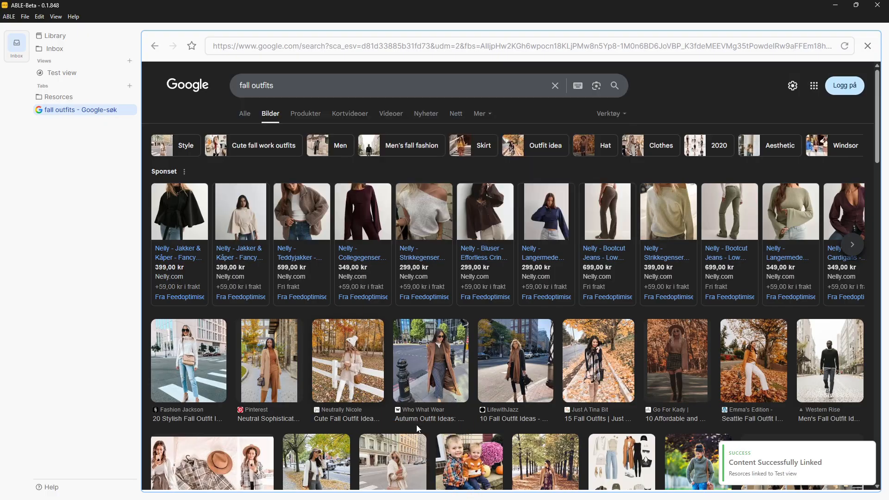
click(59, 97)
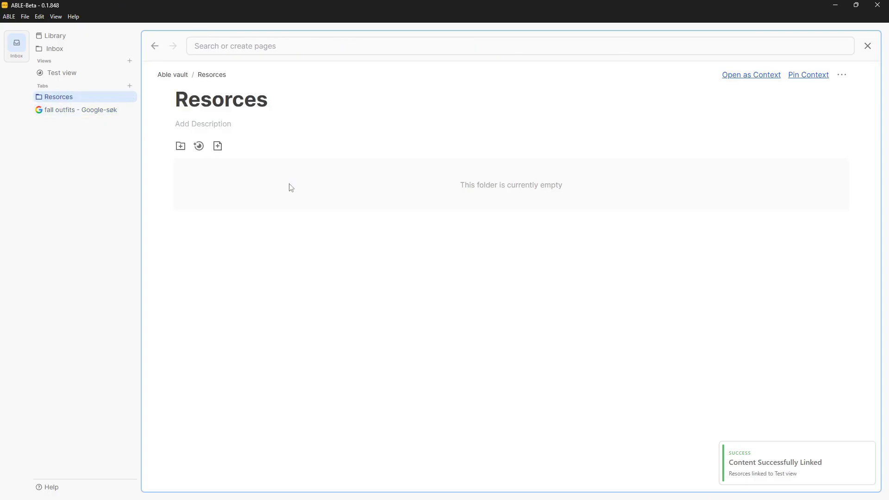
click(82, 109)
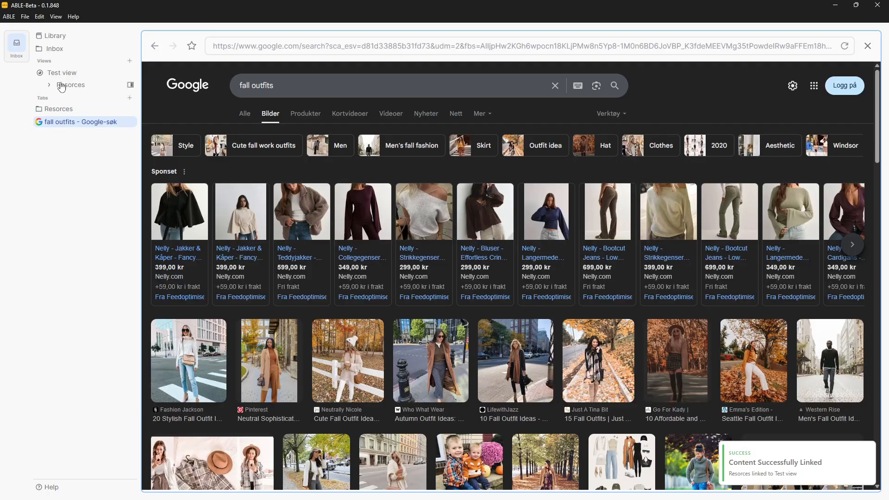
mouse_move(69, 90)
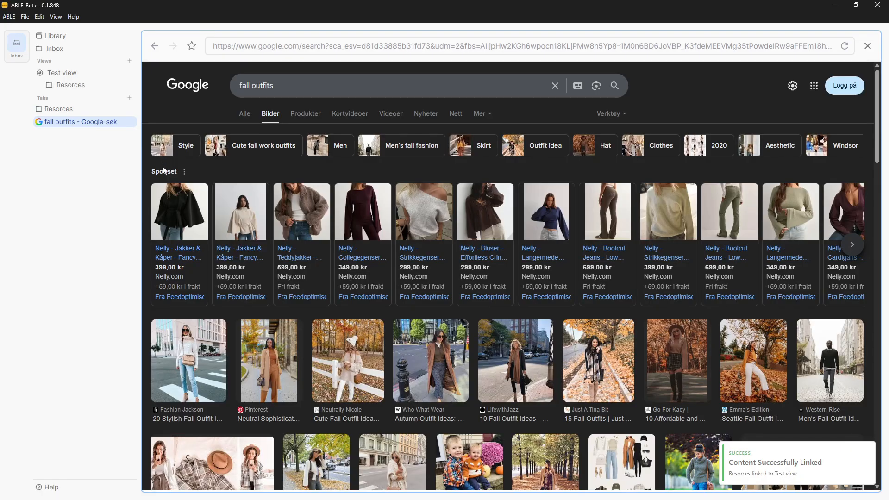
Link the fall outfits search into Test view beside Resorces, then add a second untitled view.
click(71, 85)
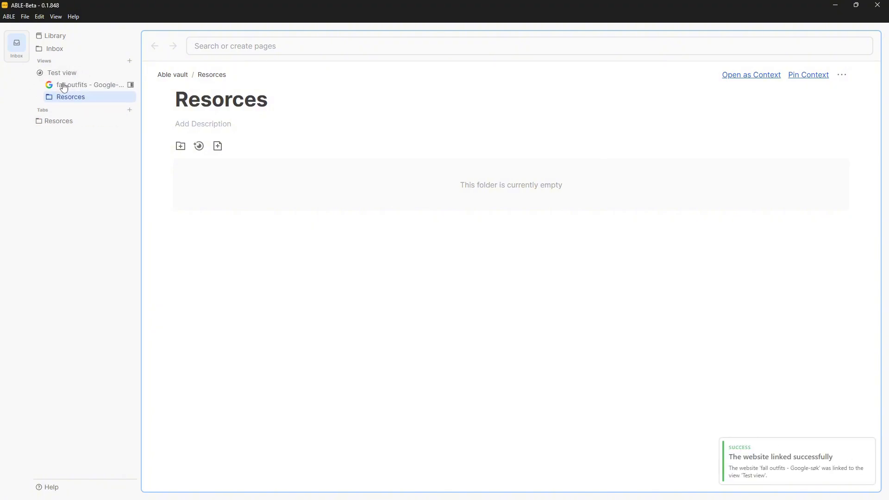
click(89, 85)
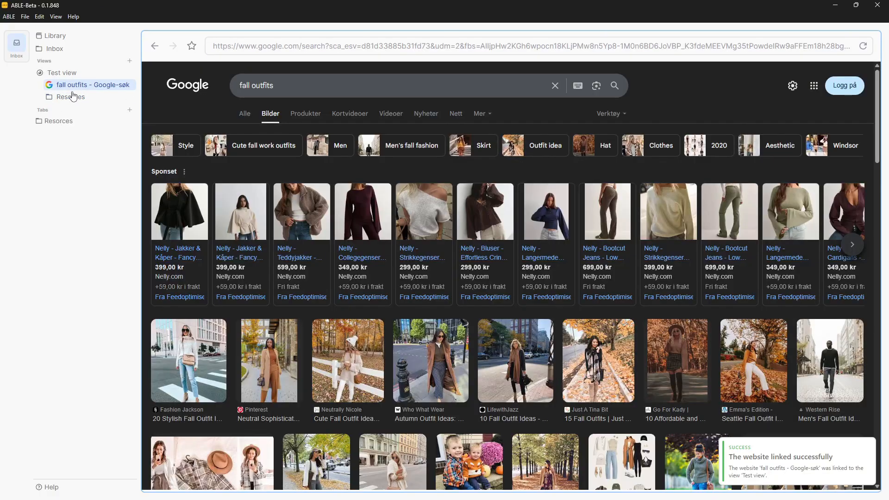
click(70, 96)
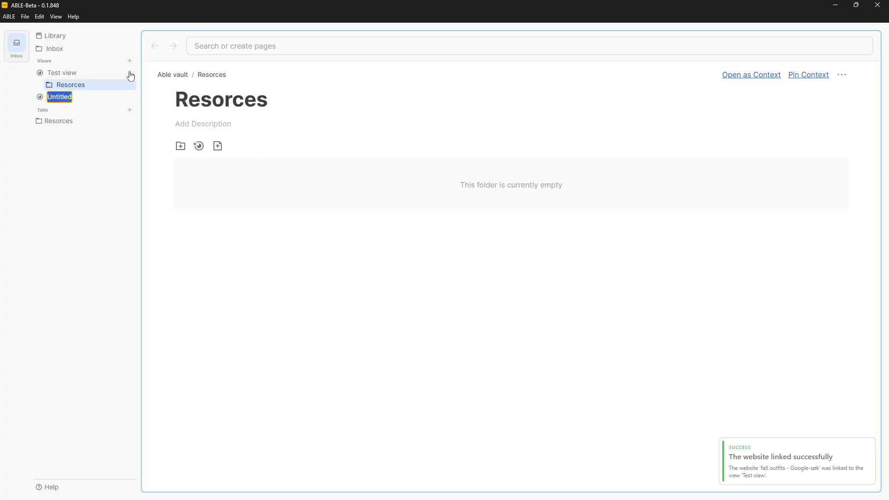
mouse_move(68, 110)
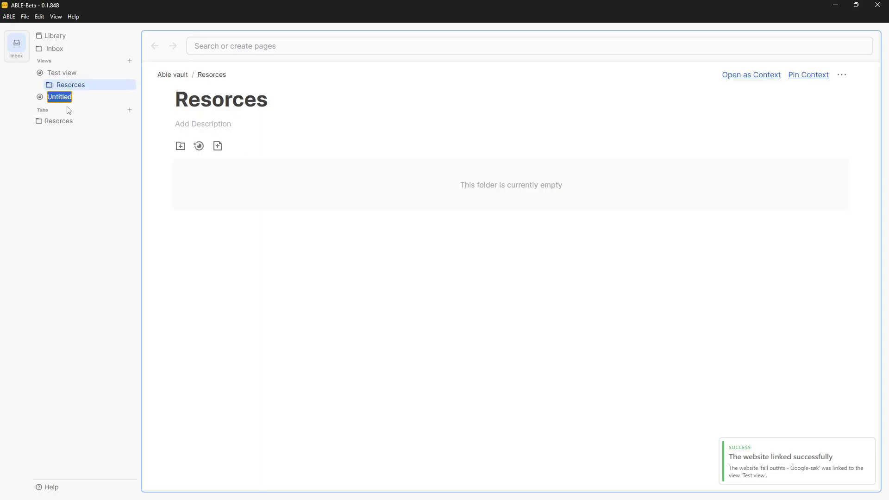
Name the new view Test view, link Test folder and the fall outfits search into it, and show Test folder's contents.
text(Test view)
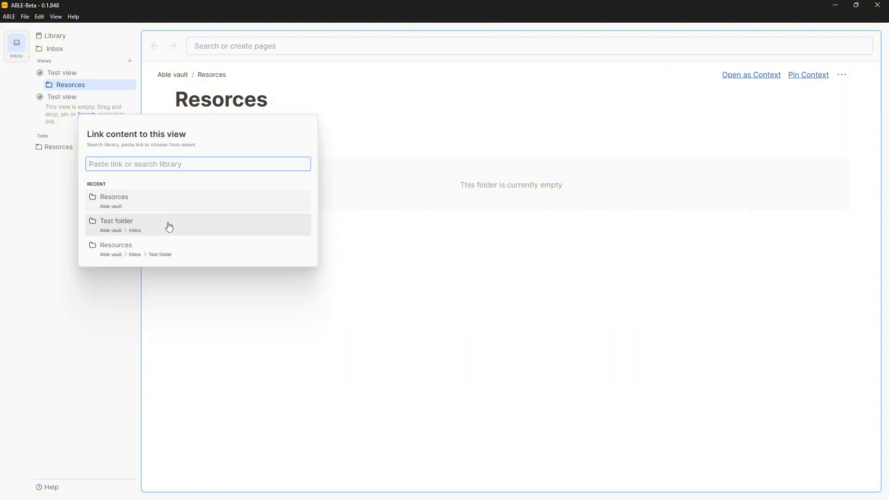
click(116, 220)
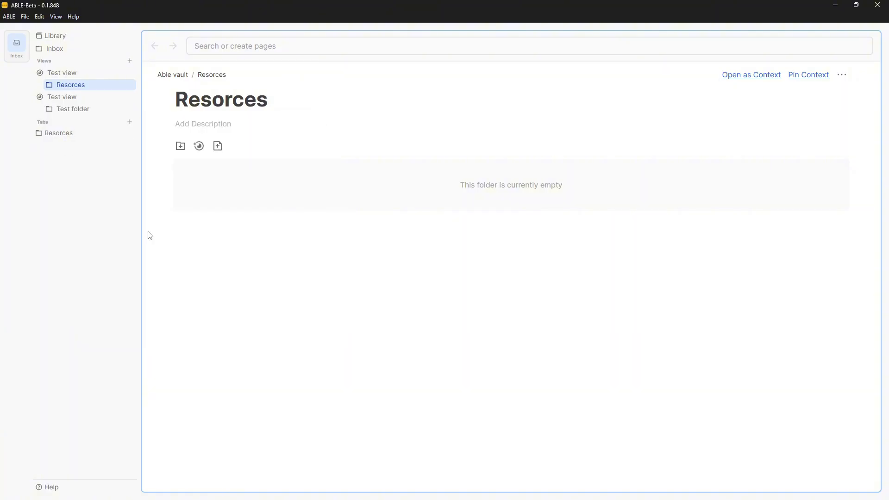
click(74, 109)
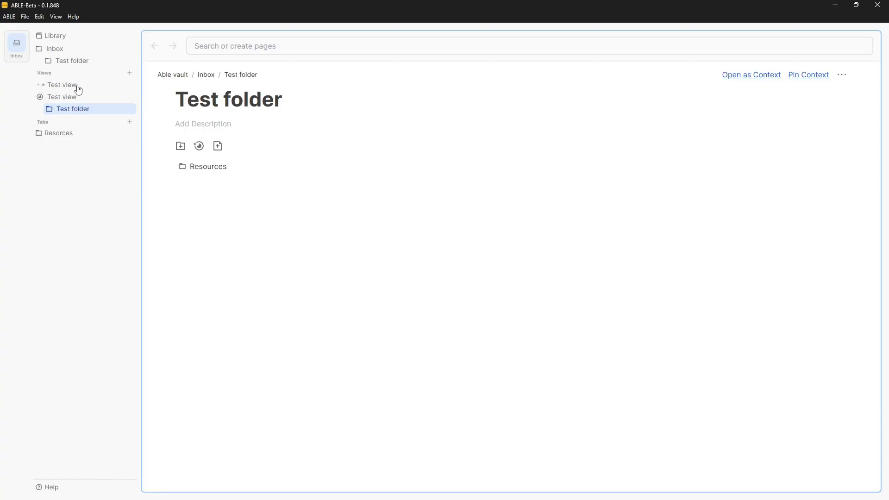
click(39, 84)
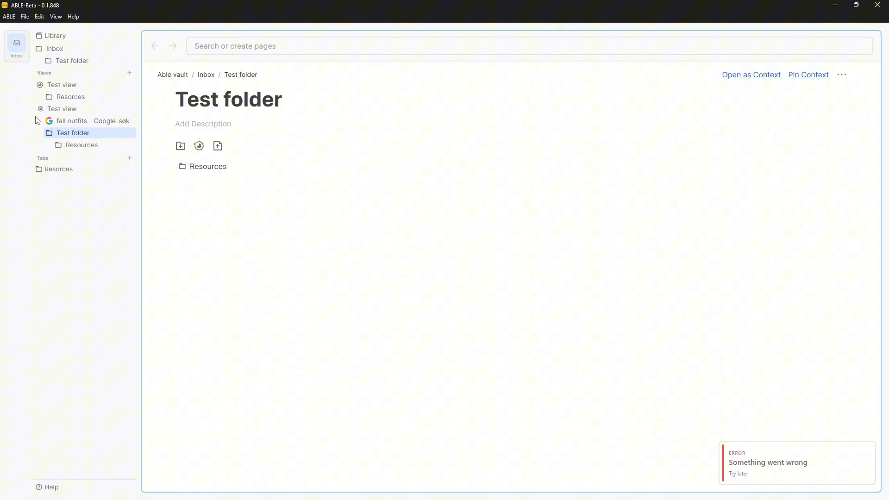
click(93, 120)
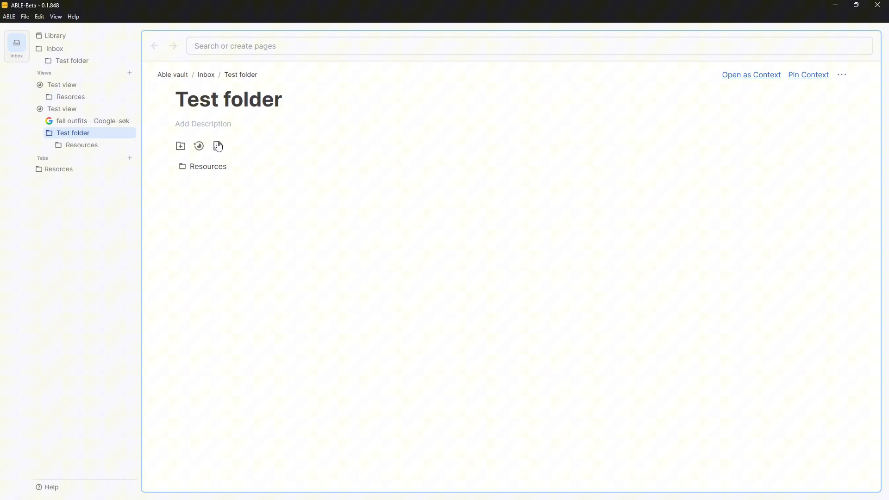
Create a page titled Fashion inspo inside Test folder and drop an outfit photo onto it.
click(217, 145)
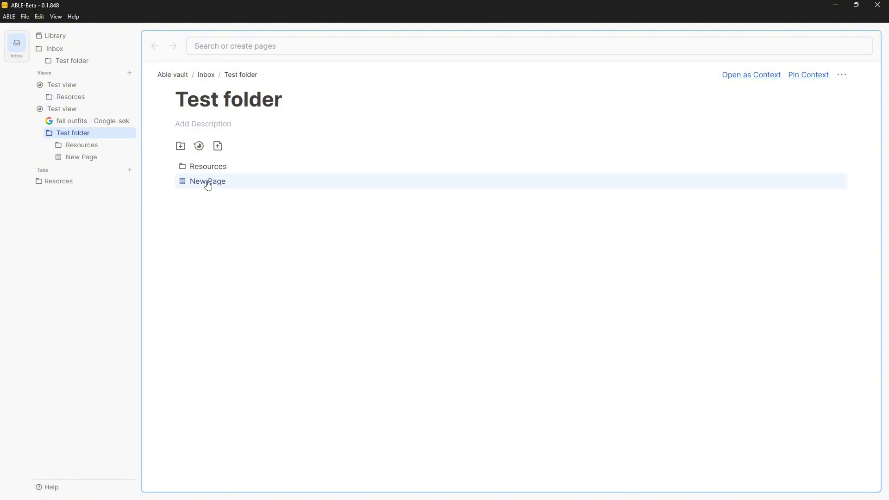
click(208, 181)
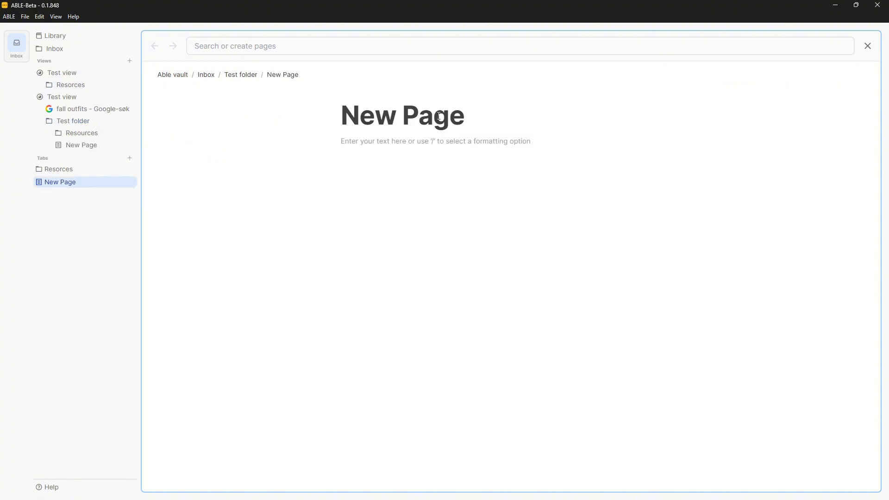
text(F)
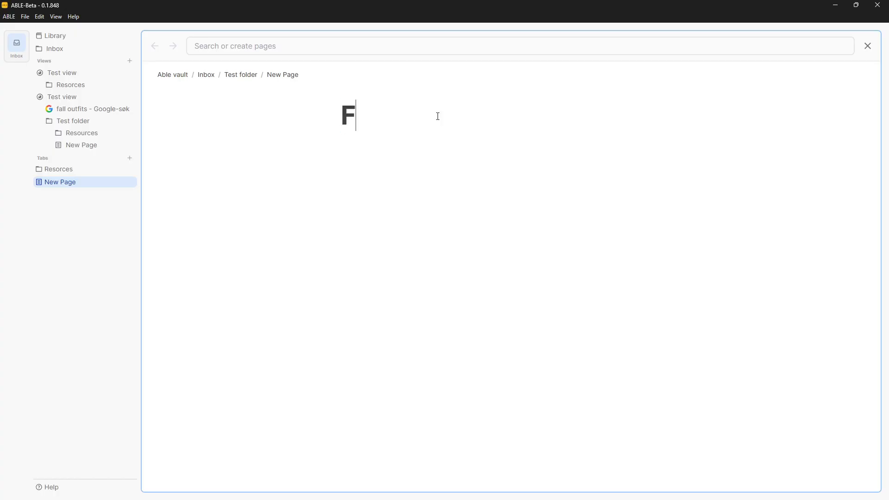
text(ashion insp)
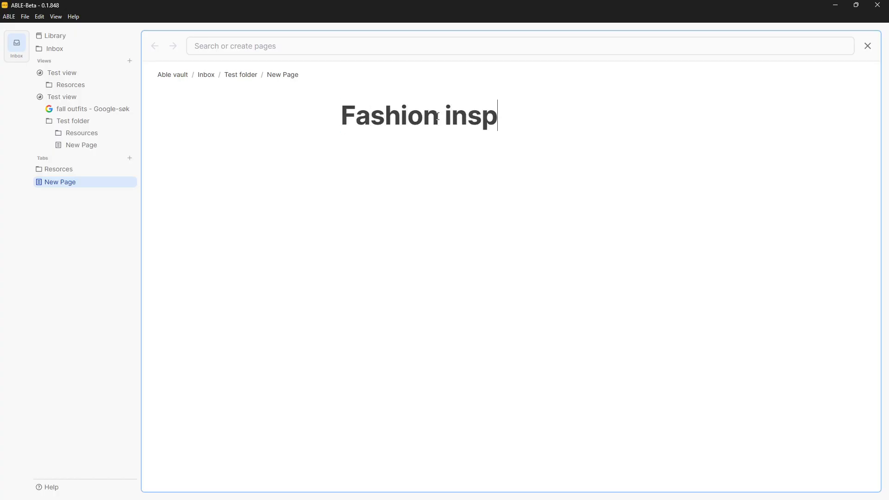
text(o)
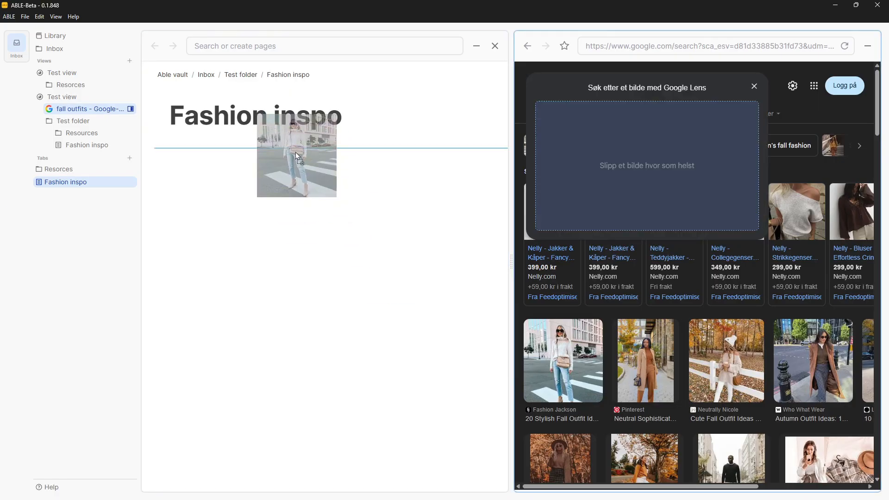
drag(296, 157, 459, 307)
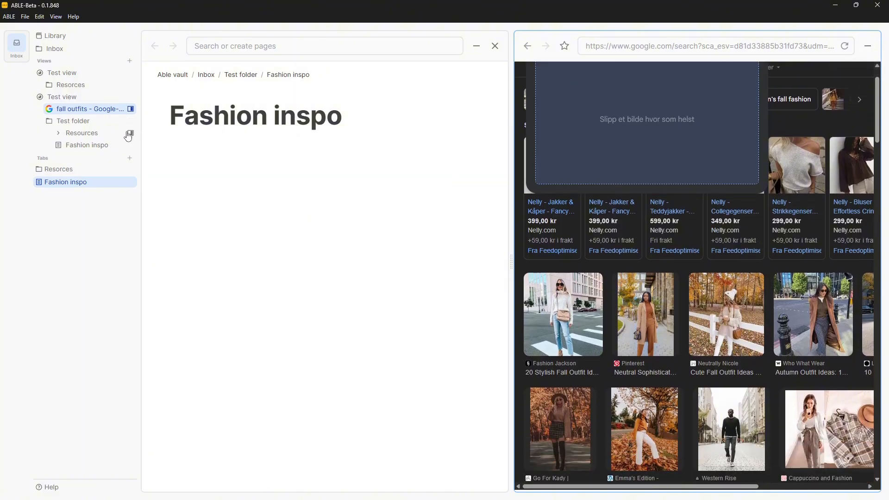
Arrange the split panes with Fashion inspo beside the fall outfits Google search.
click(82, 133)
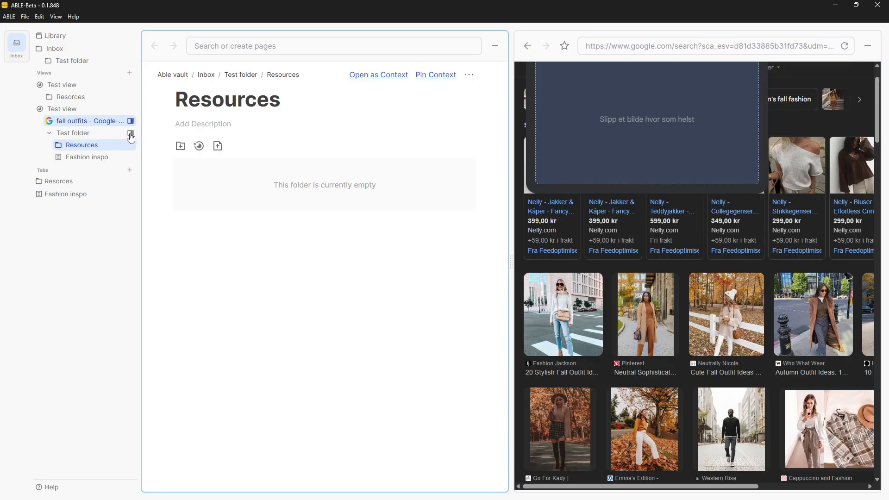
click(87, 157)
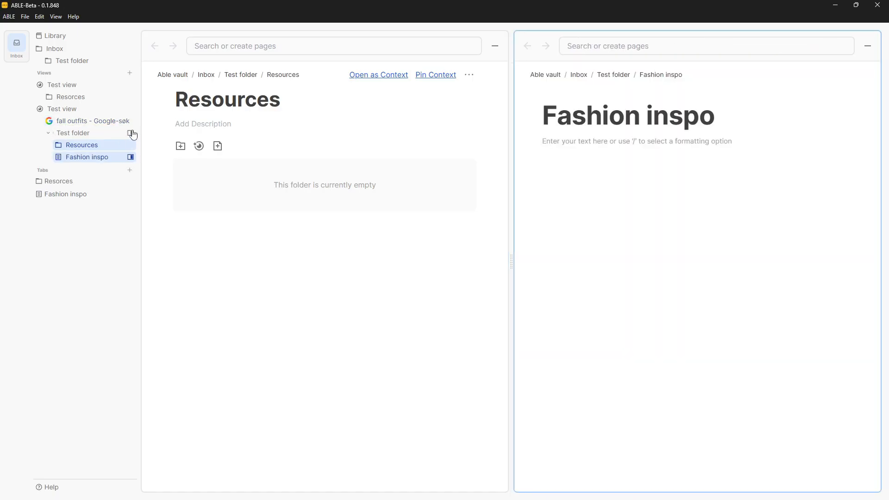
click(89, 120)
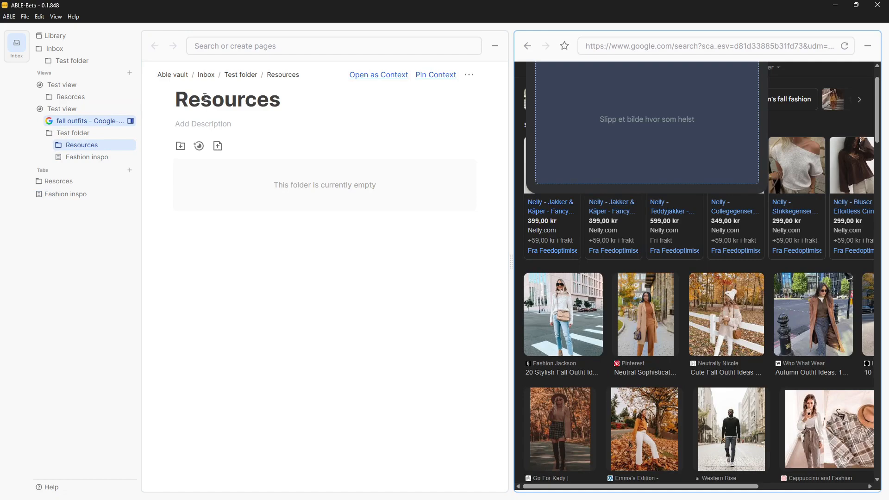
click(88, 157)
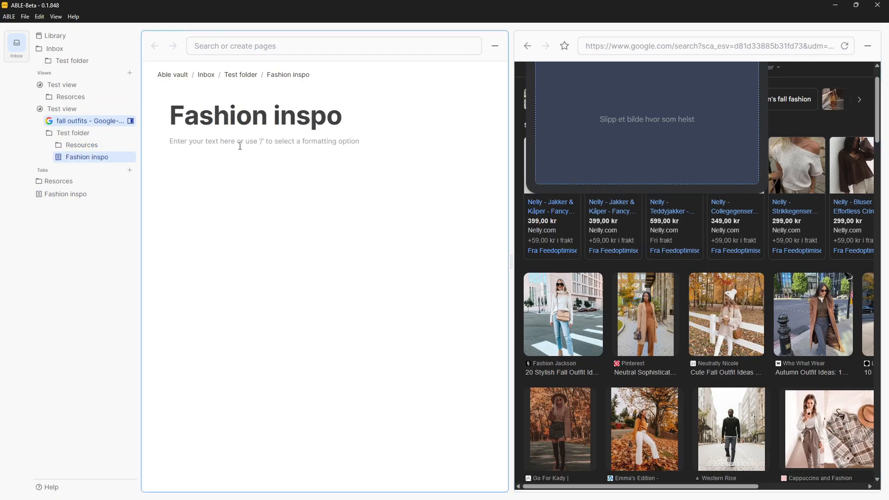
text(/)
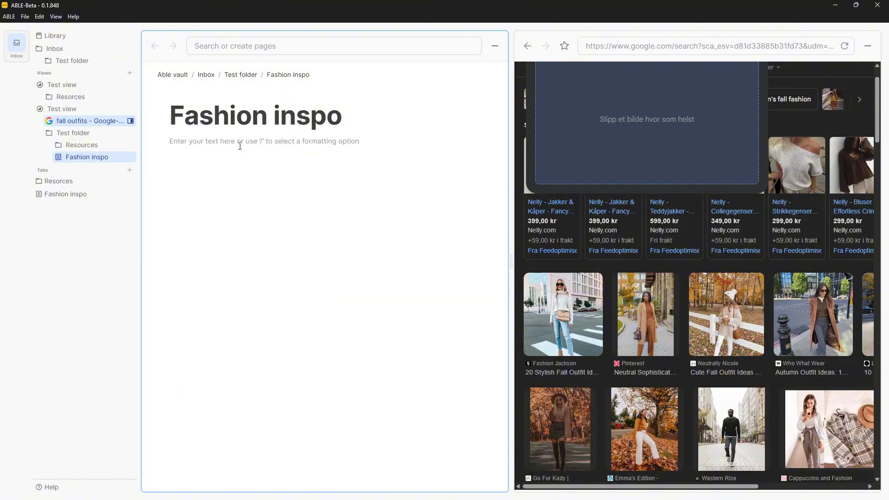
text(jfjklfd)
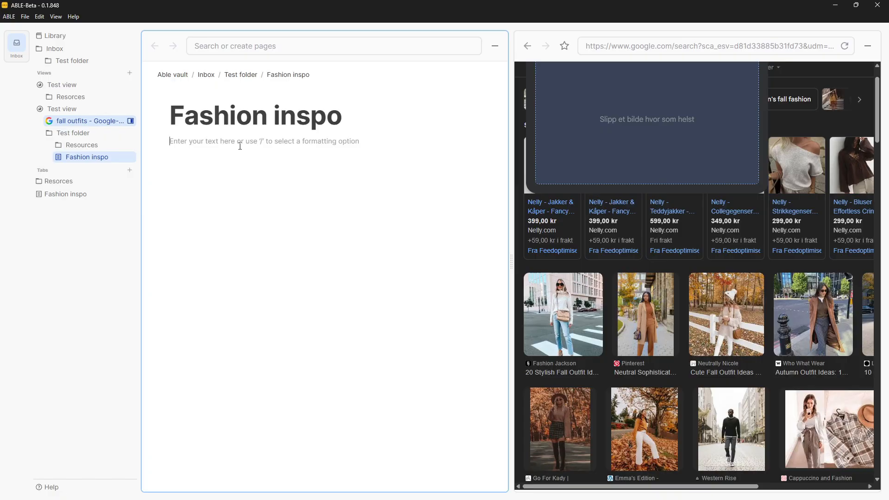
text([)
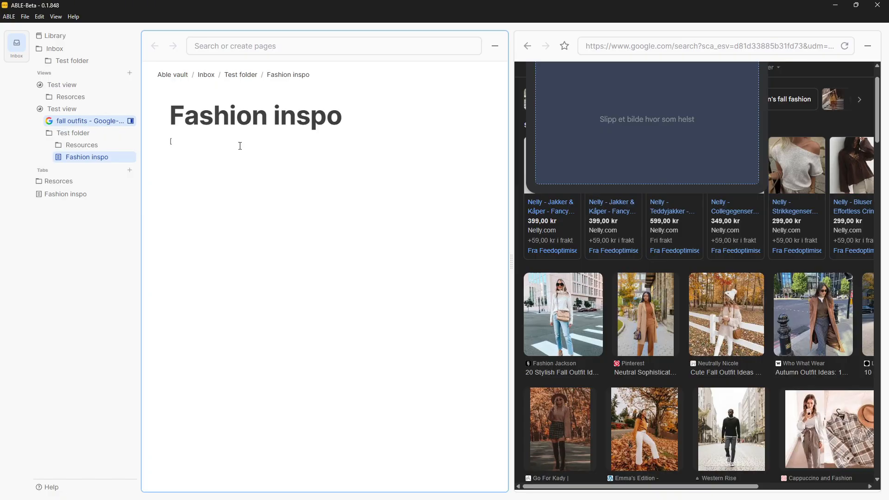
text(jkfe)
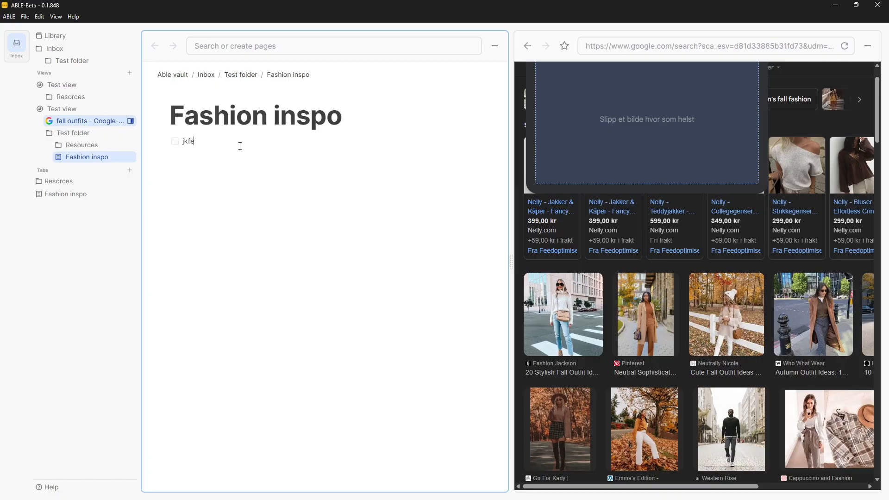
key(Backspace)
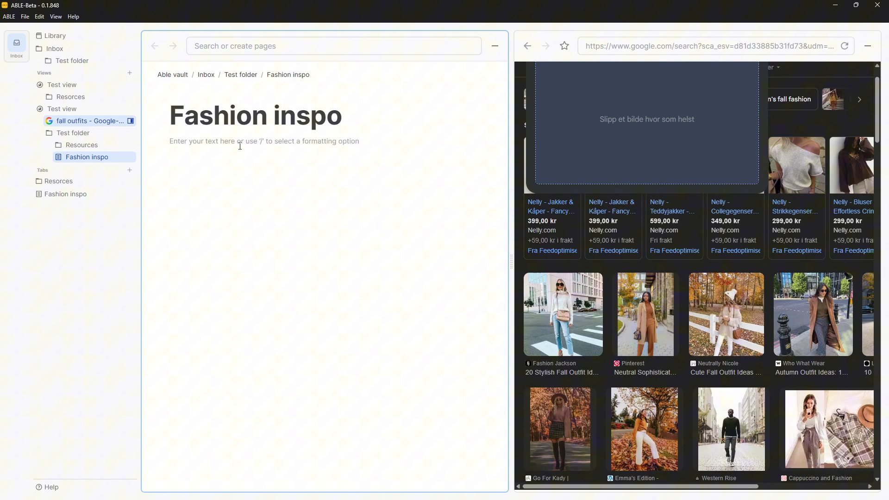
mouse_move(100, 157)
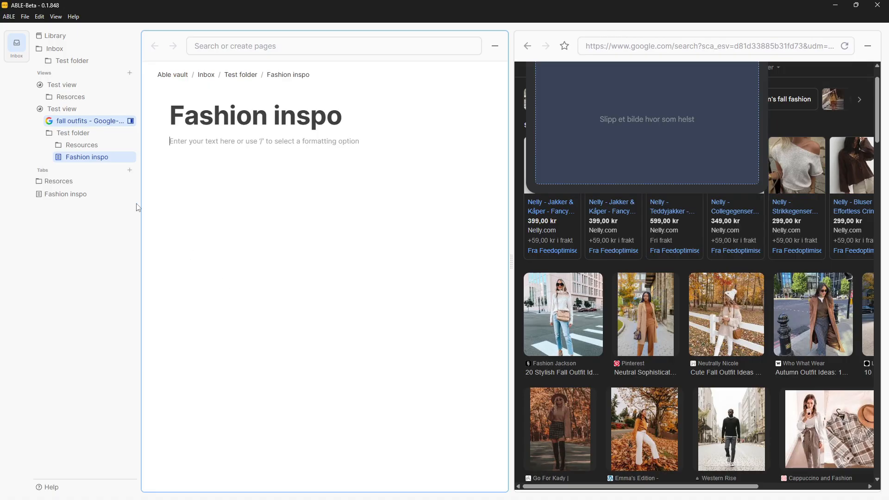
mouse_move(71, 35)
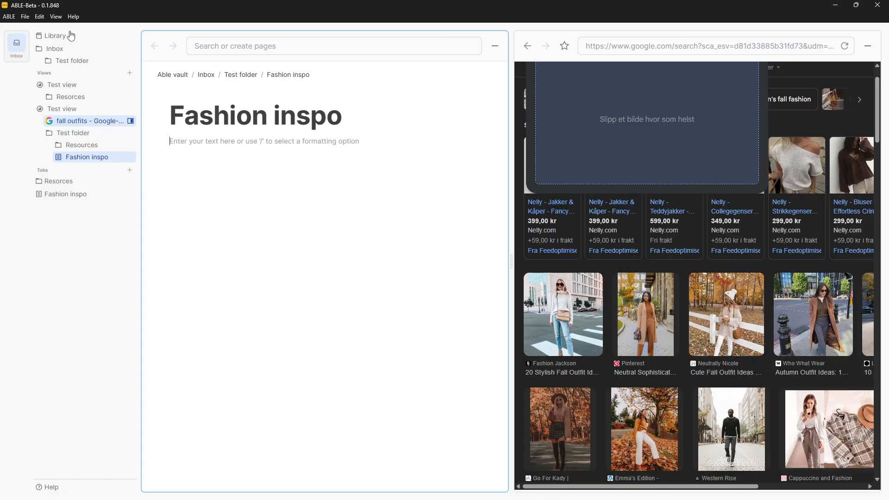
mouse_move(70, 97)
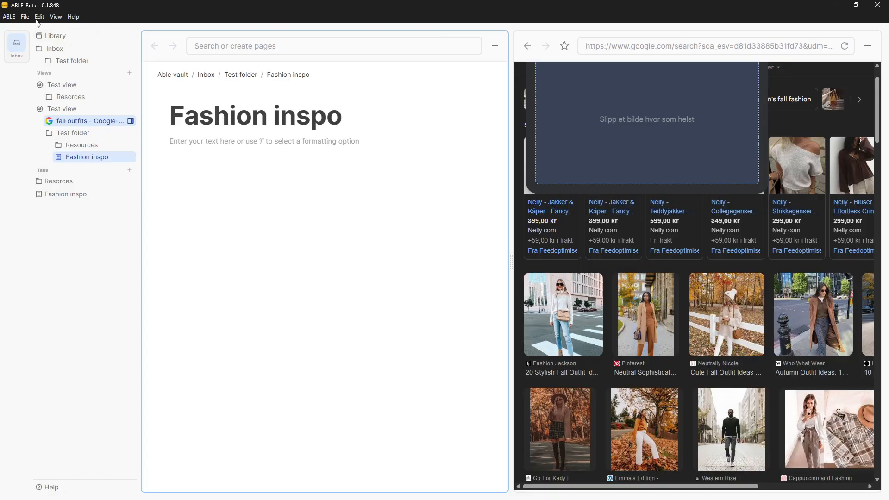
mouse_move(51, 41)
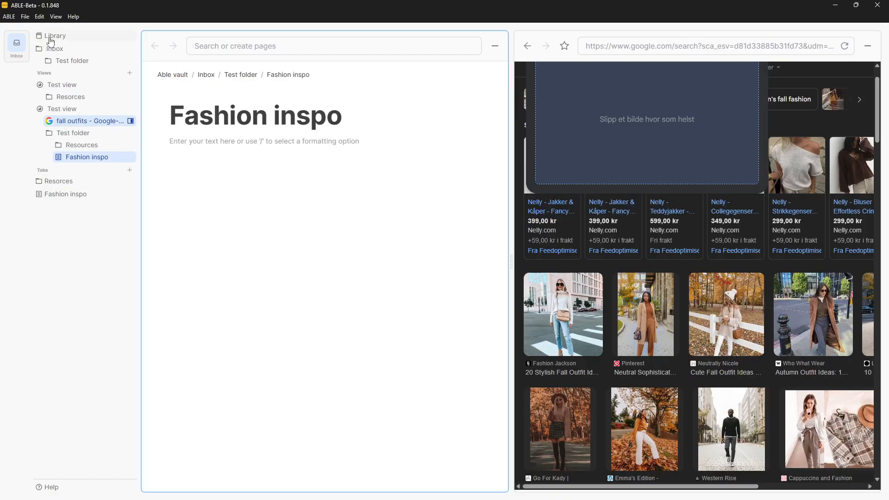